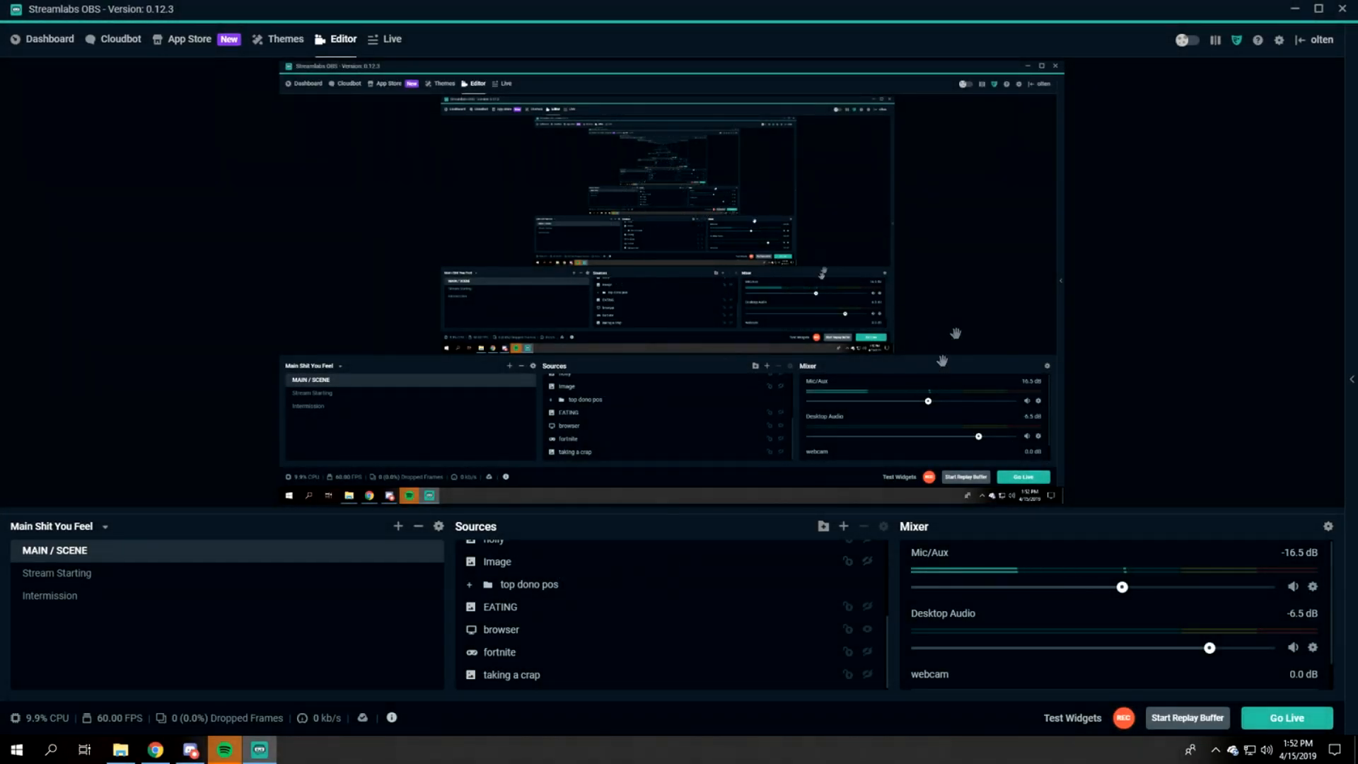
mouse_move(1278, 41)
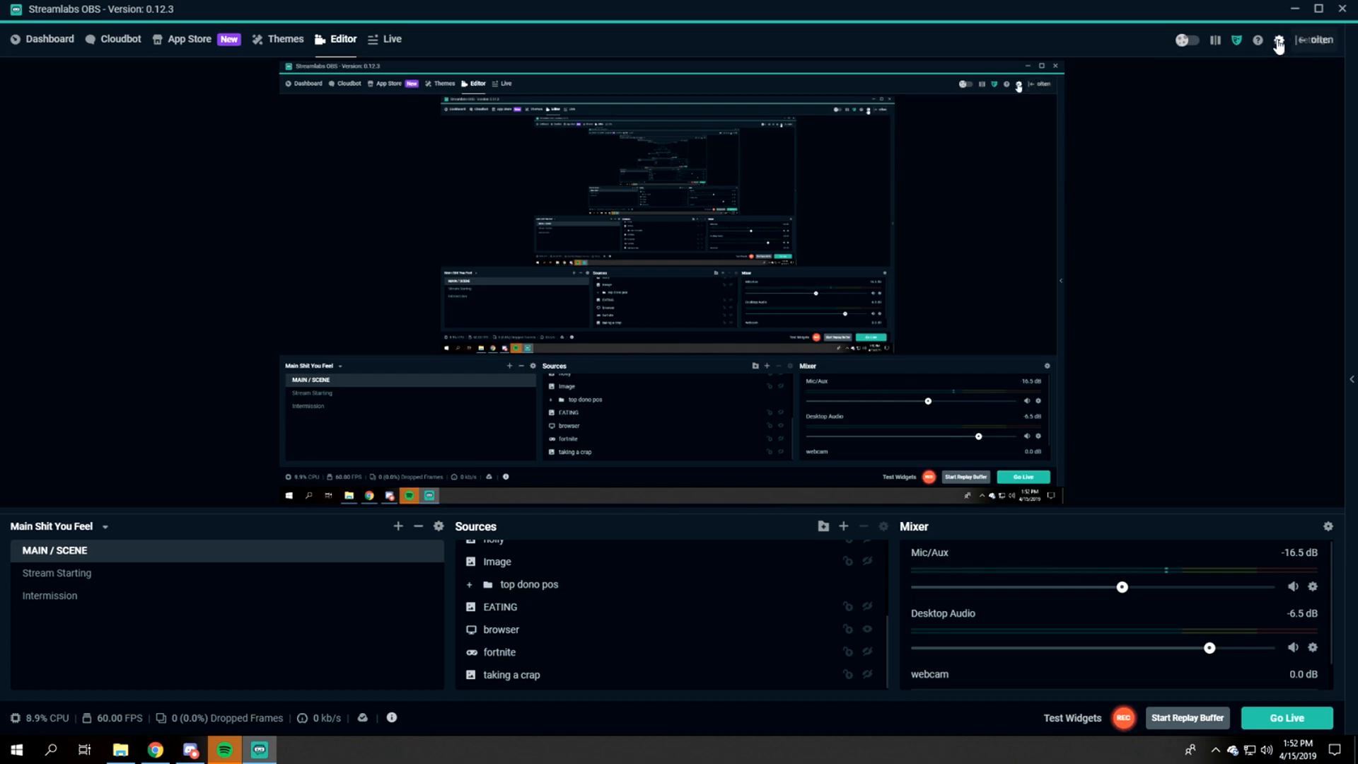
mouse_move(1181, 194)
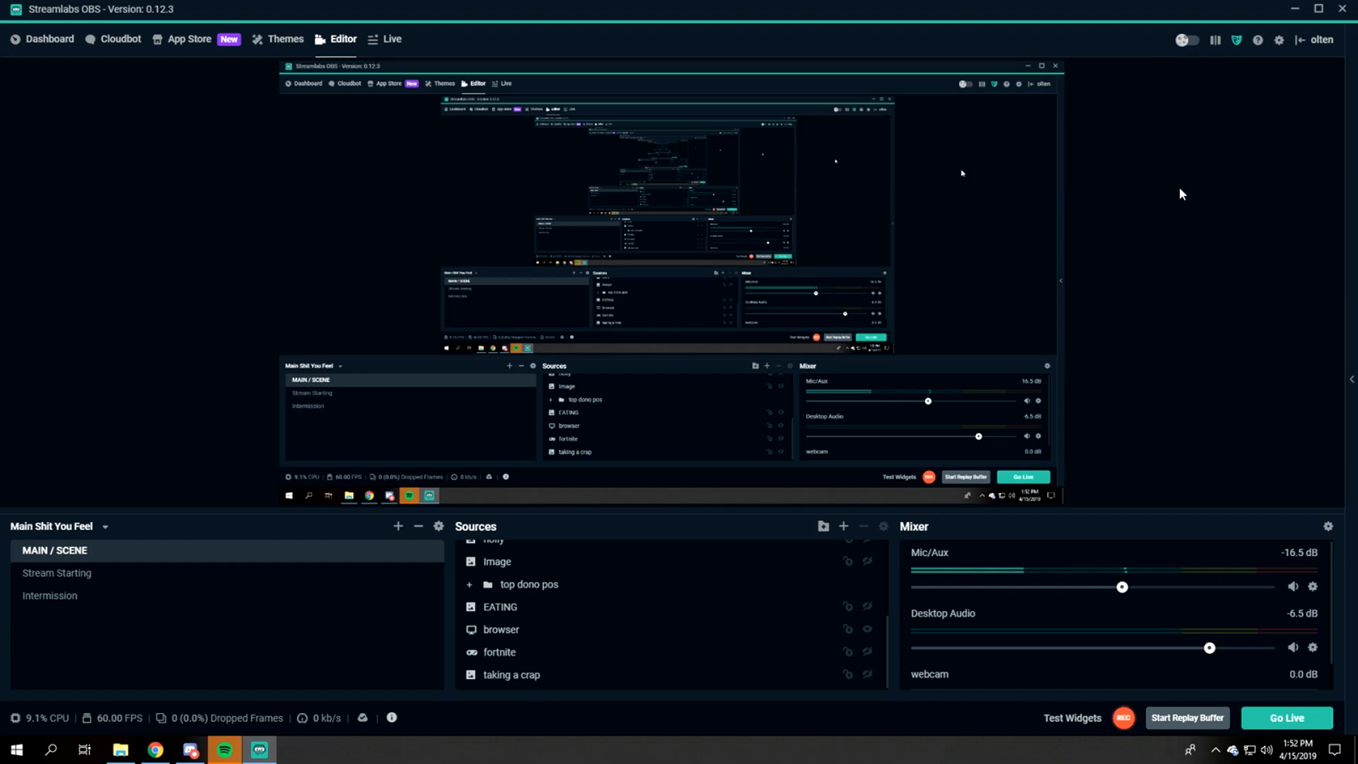
mouse_move(1209, 168)
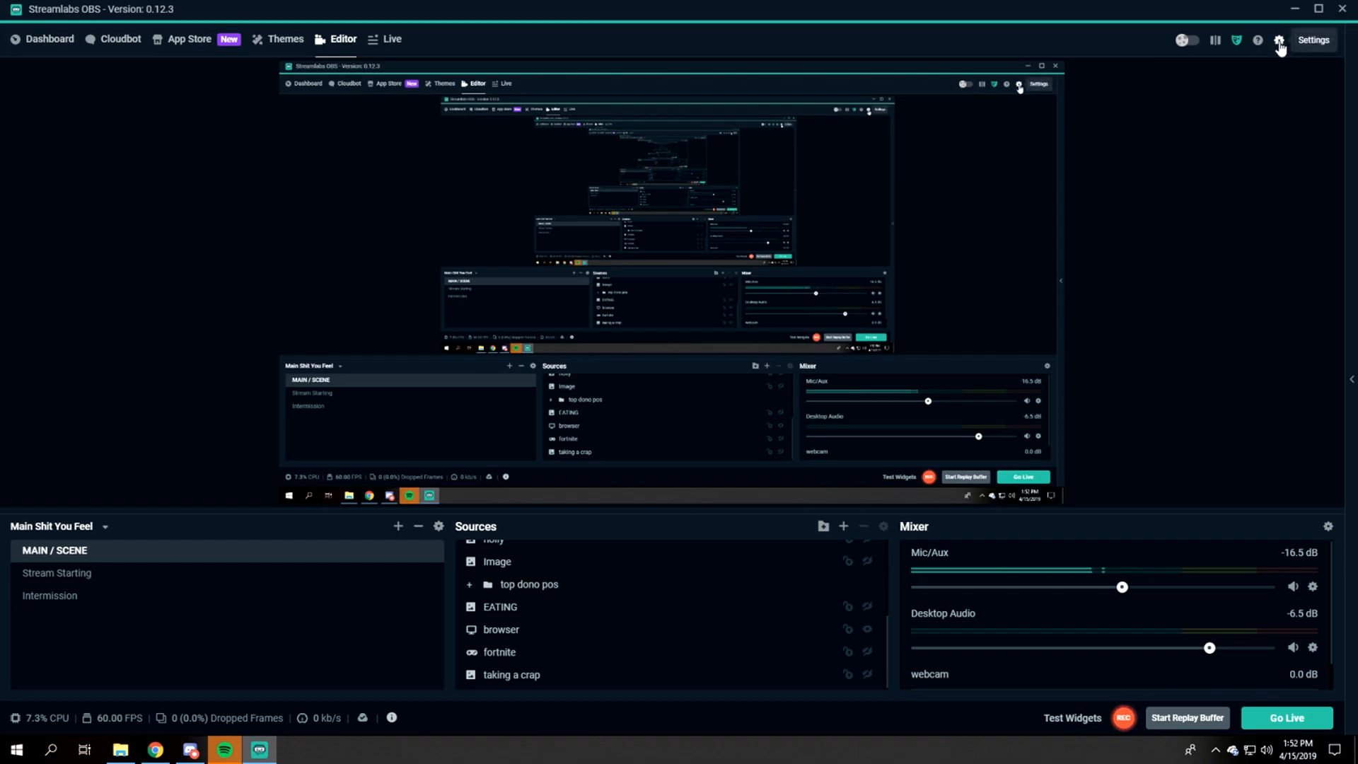
- Review the General settings page from cache and going-live options down to Source Alignment Snapping (sensitivity 10)
click(1278, 40)
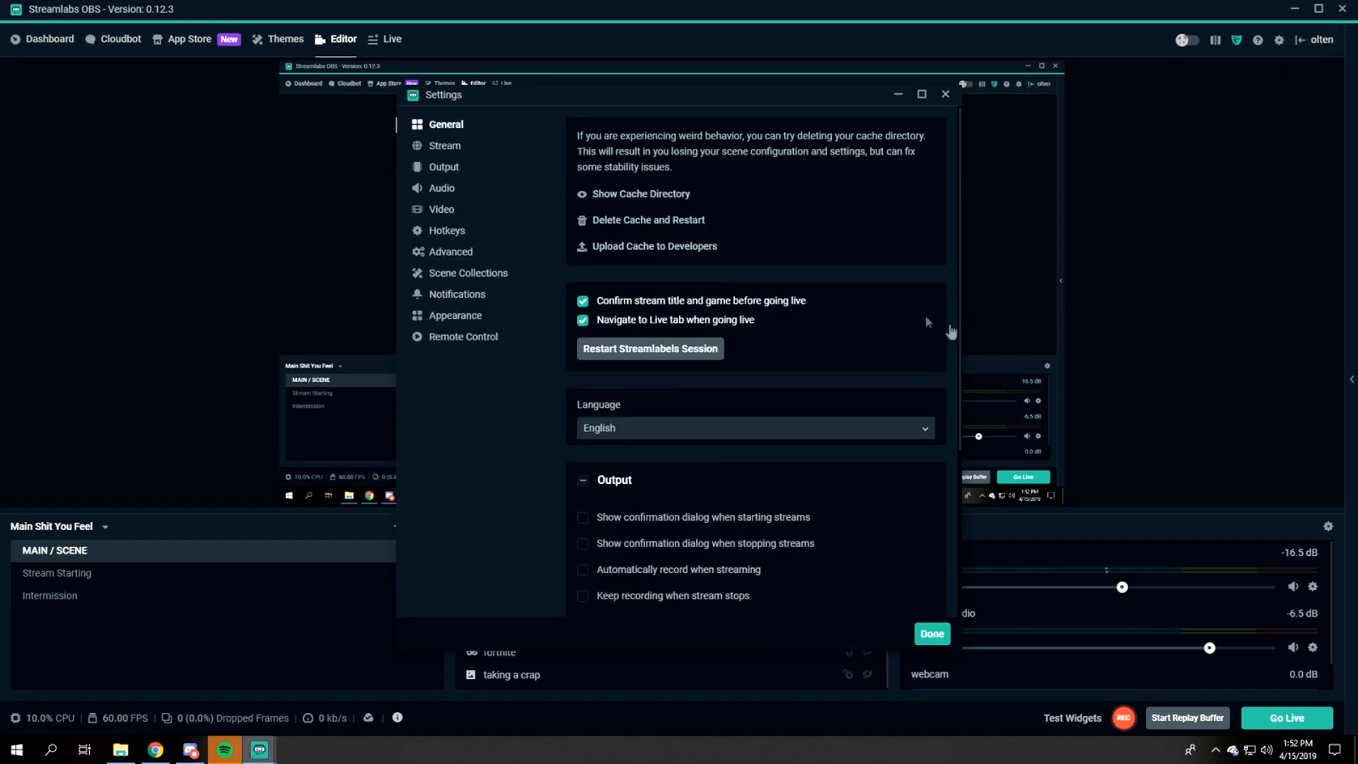
mouse_move(779, 195)
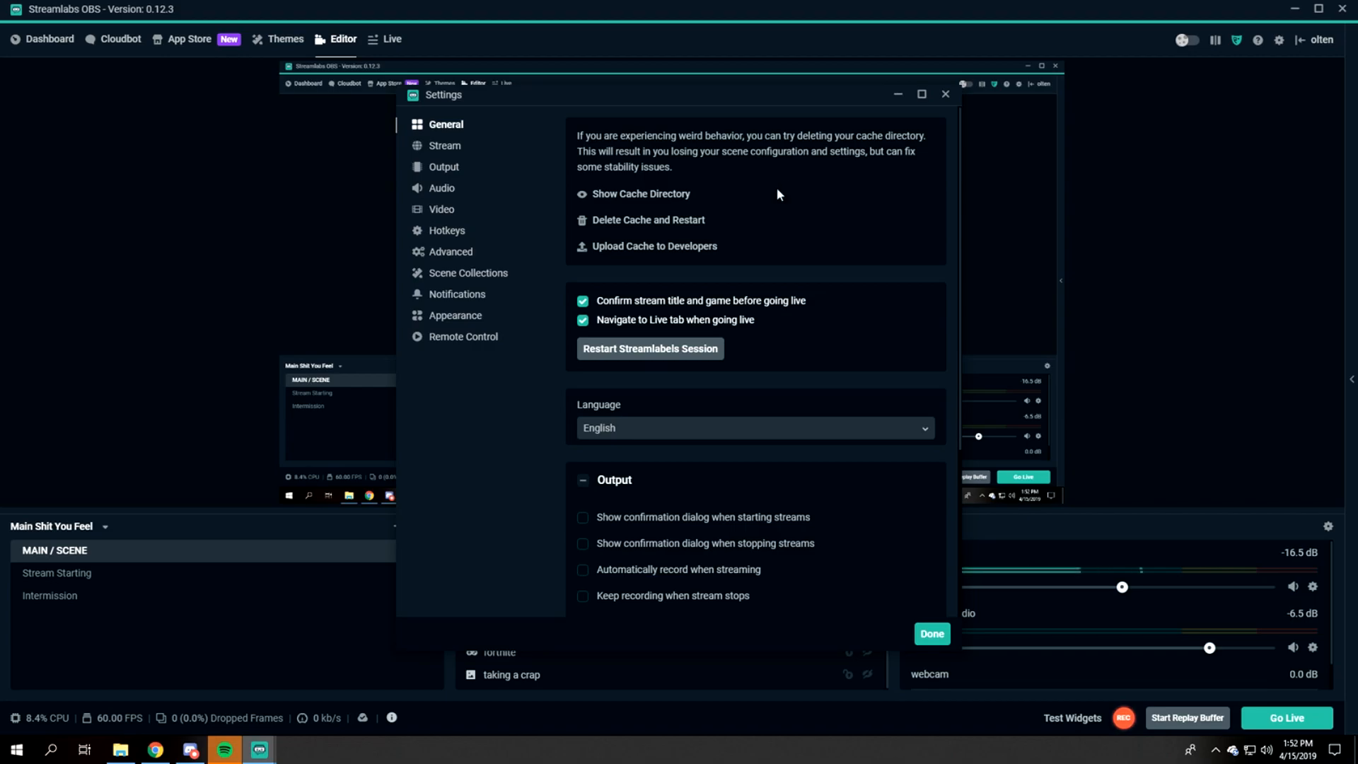
scroll(down, 3)
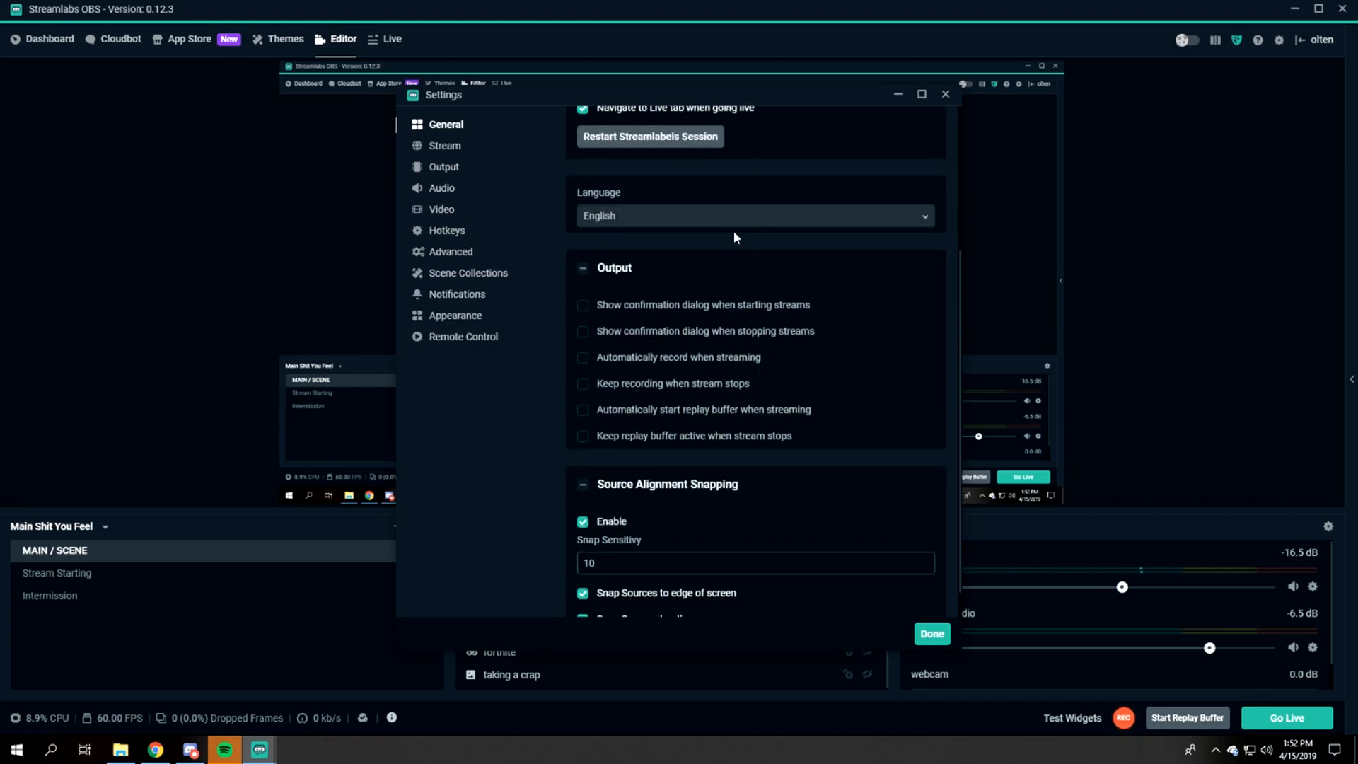
mouse_move(559, 231)
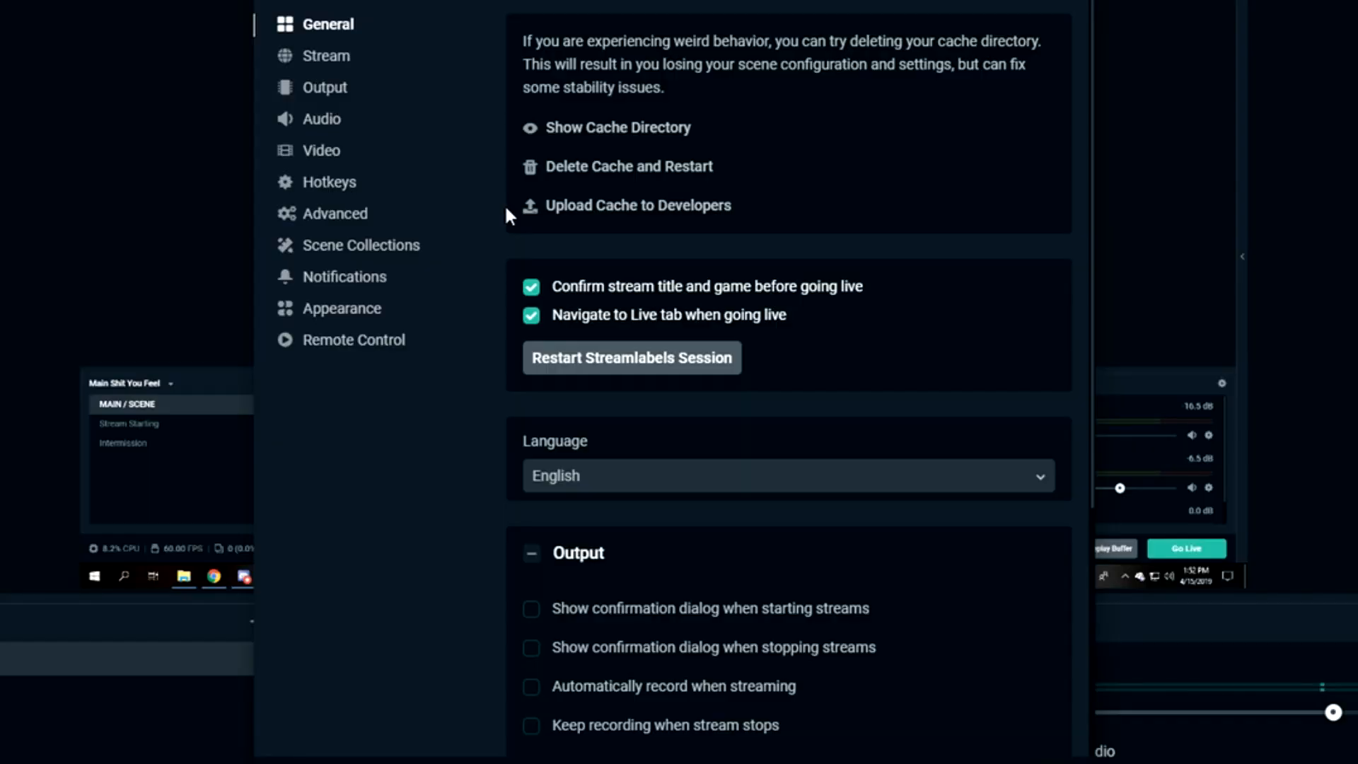
scroll(down, 3)
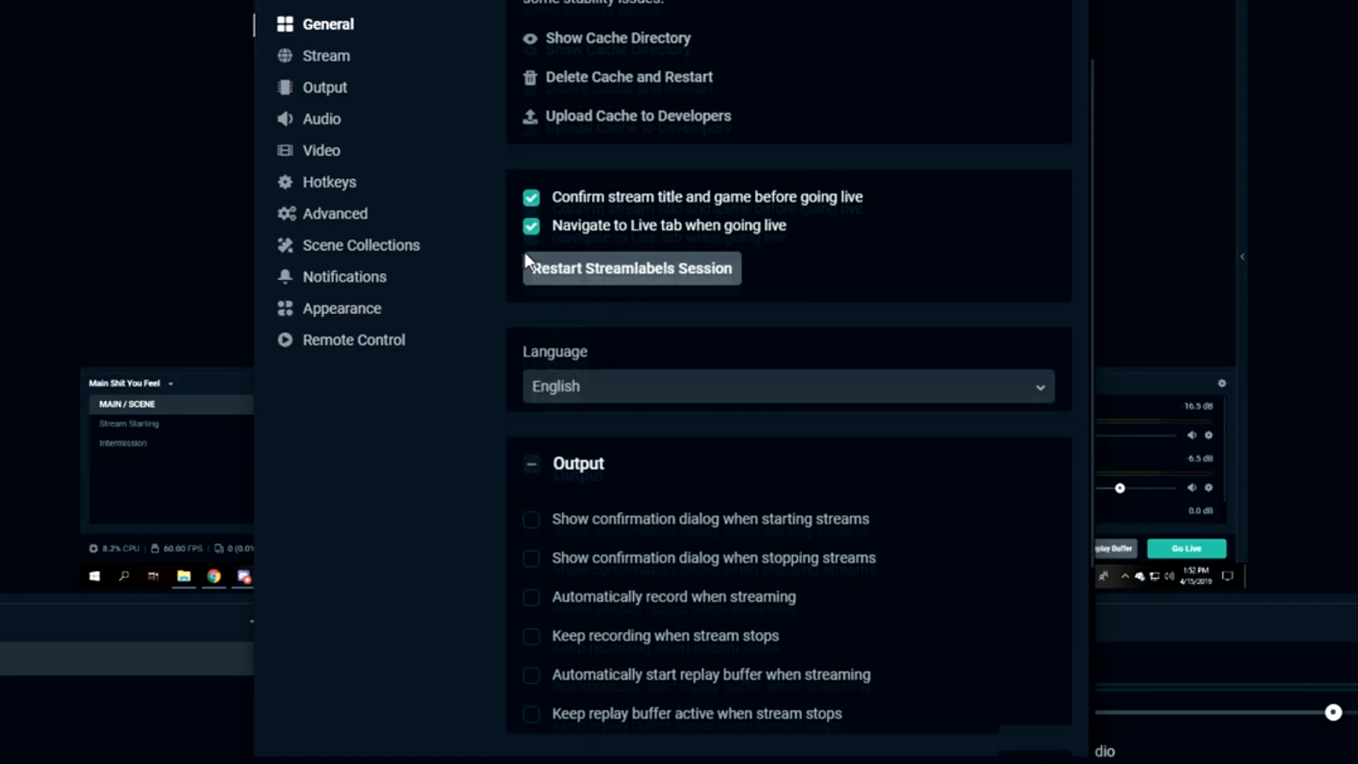
scroll(down, 3)
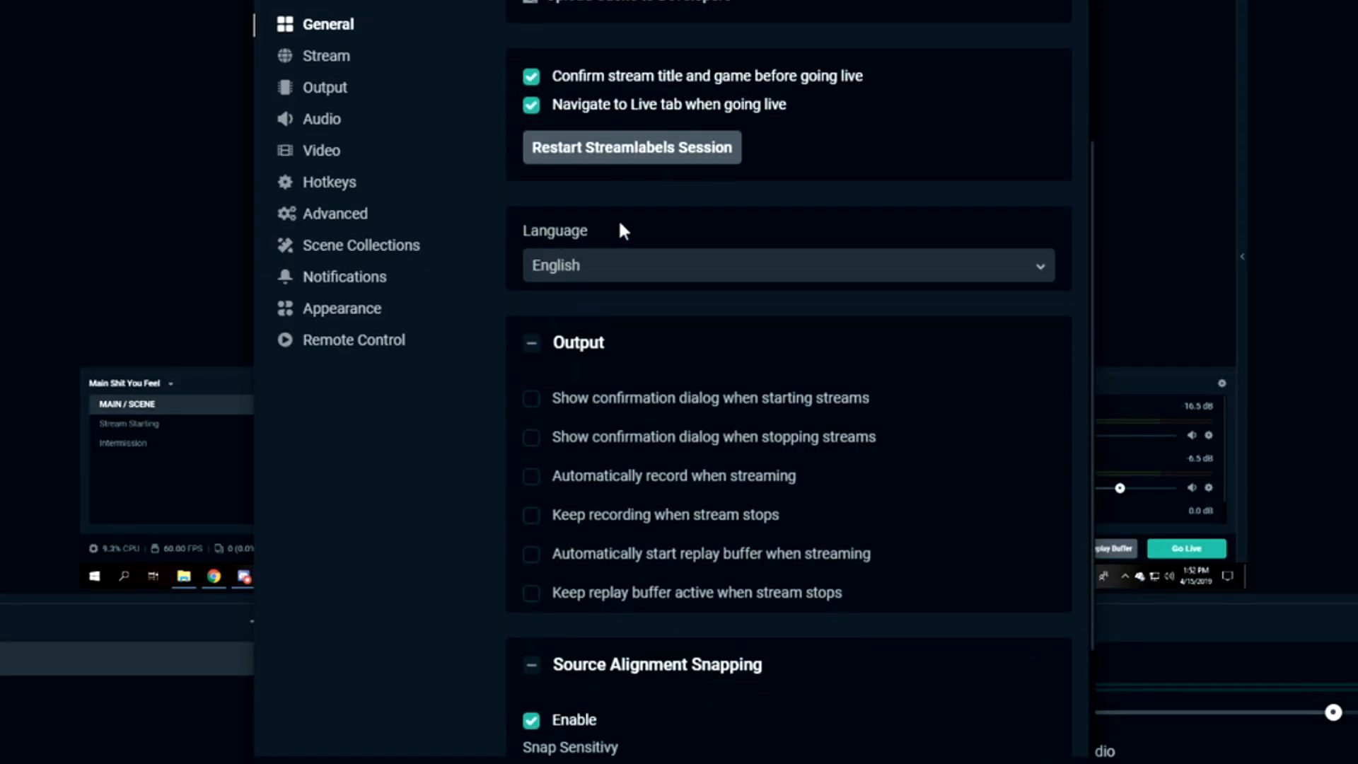
scroll(down, 3)
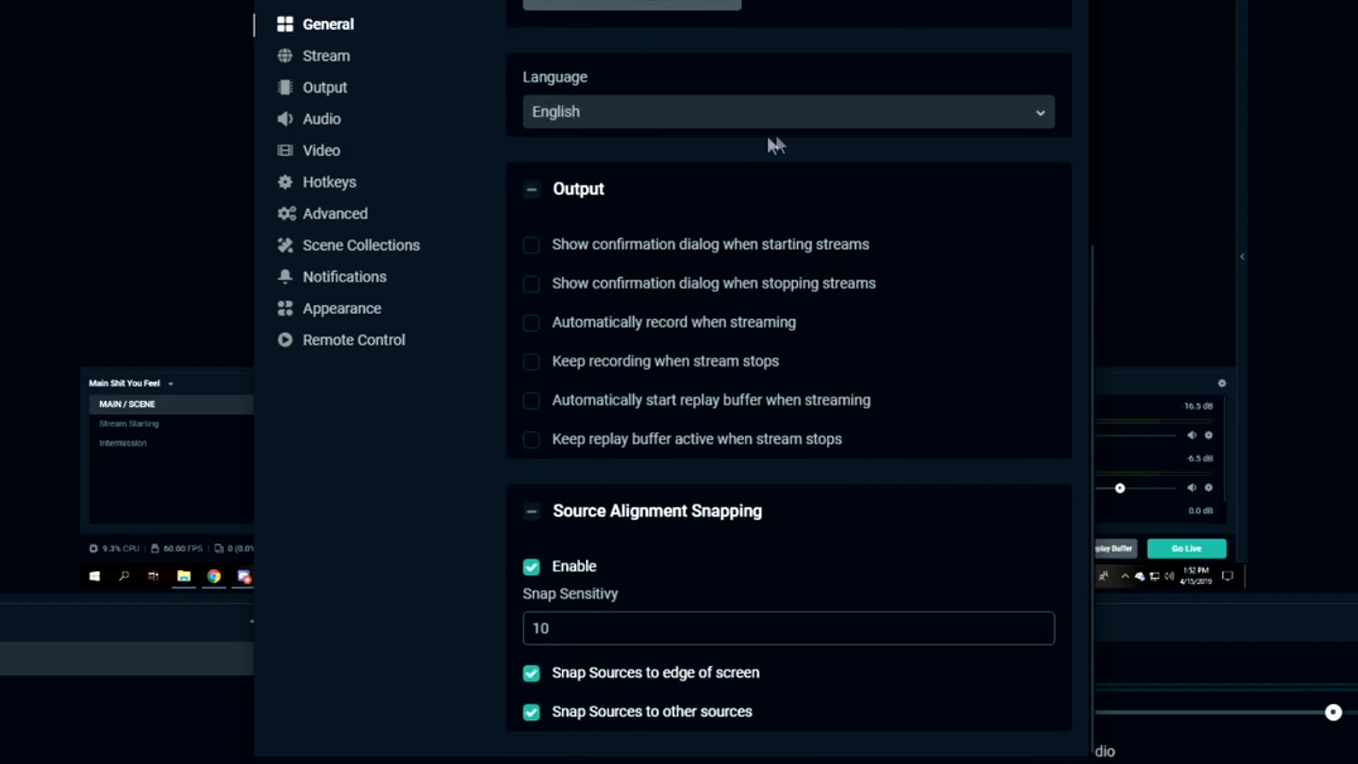
mouse_move(653, 488)
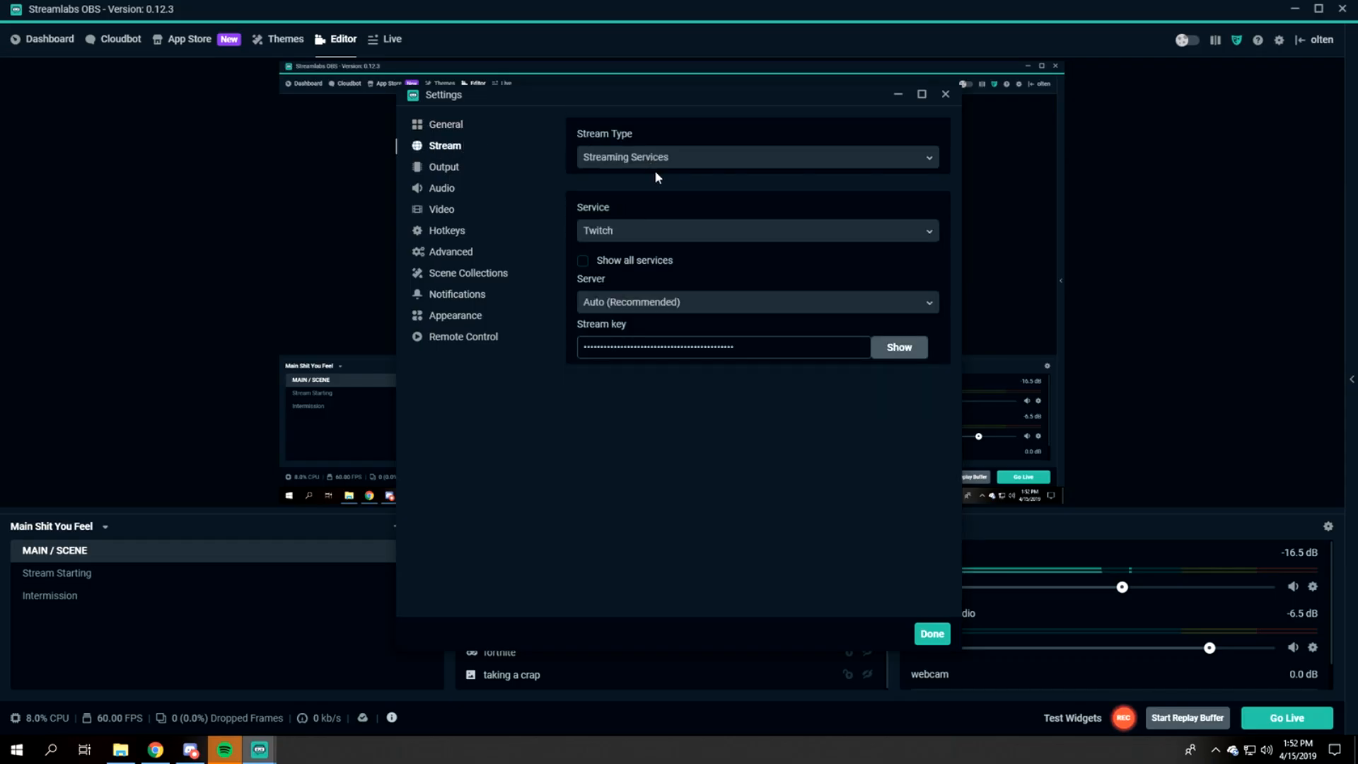
mouse_move(767, 134)
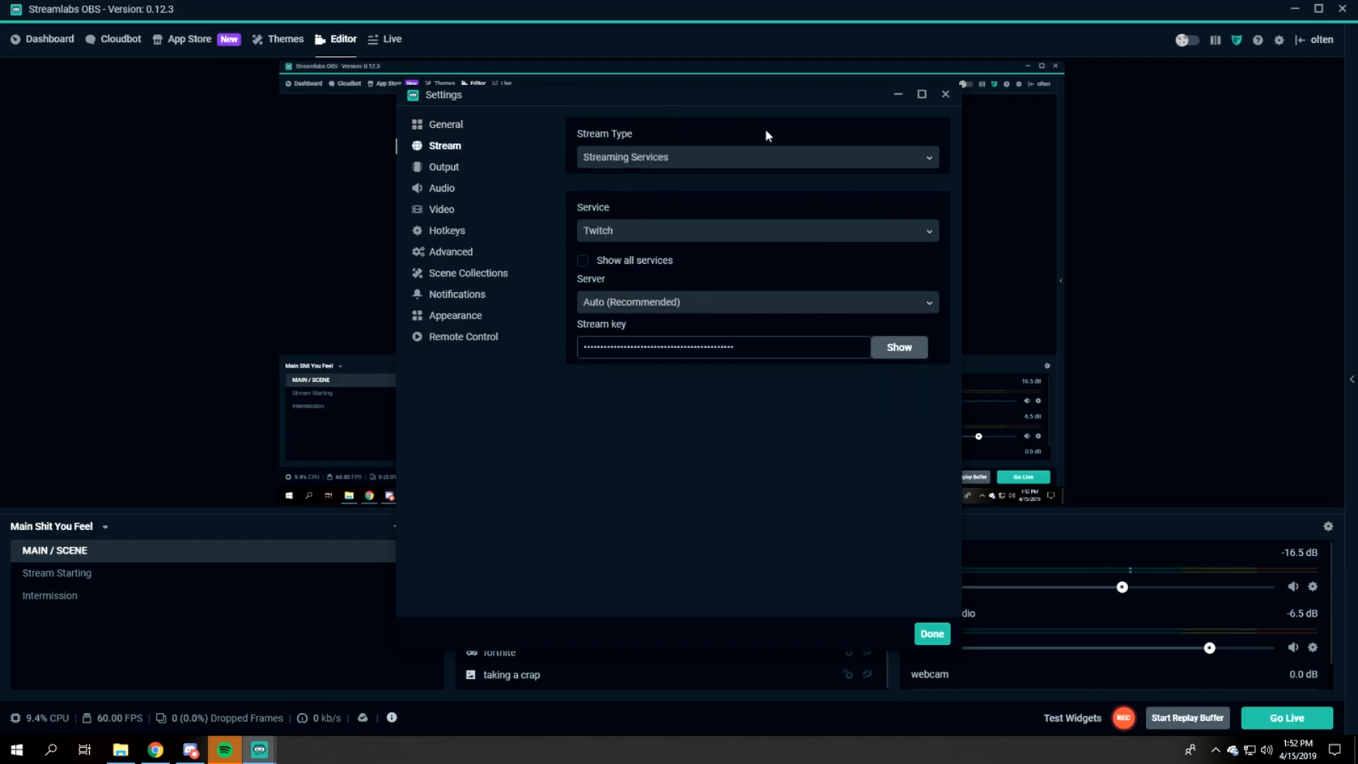
- Keep Streaming Services as the stream type
click(758, 157)
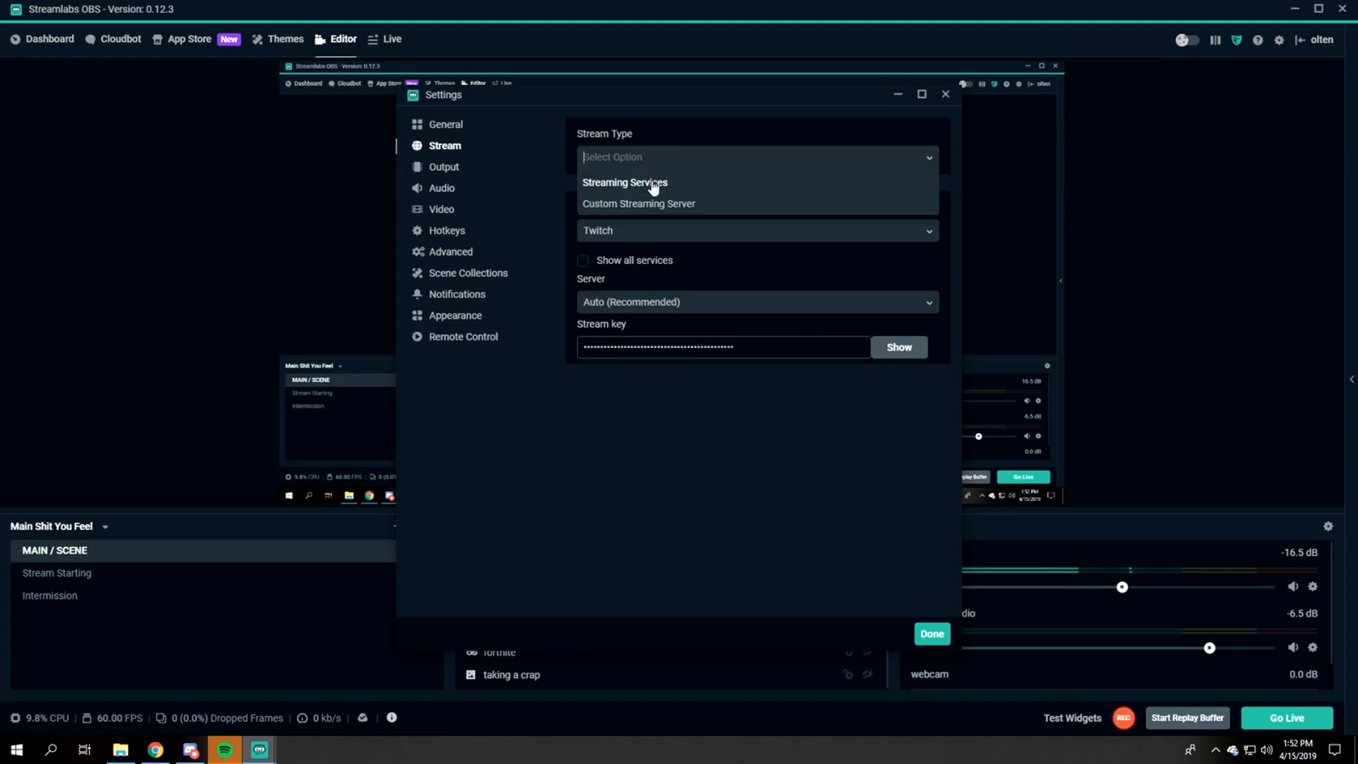
mouse_move(624, 188)
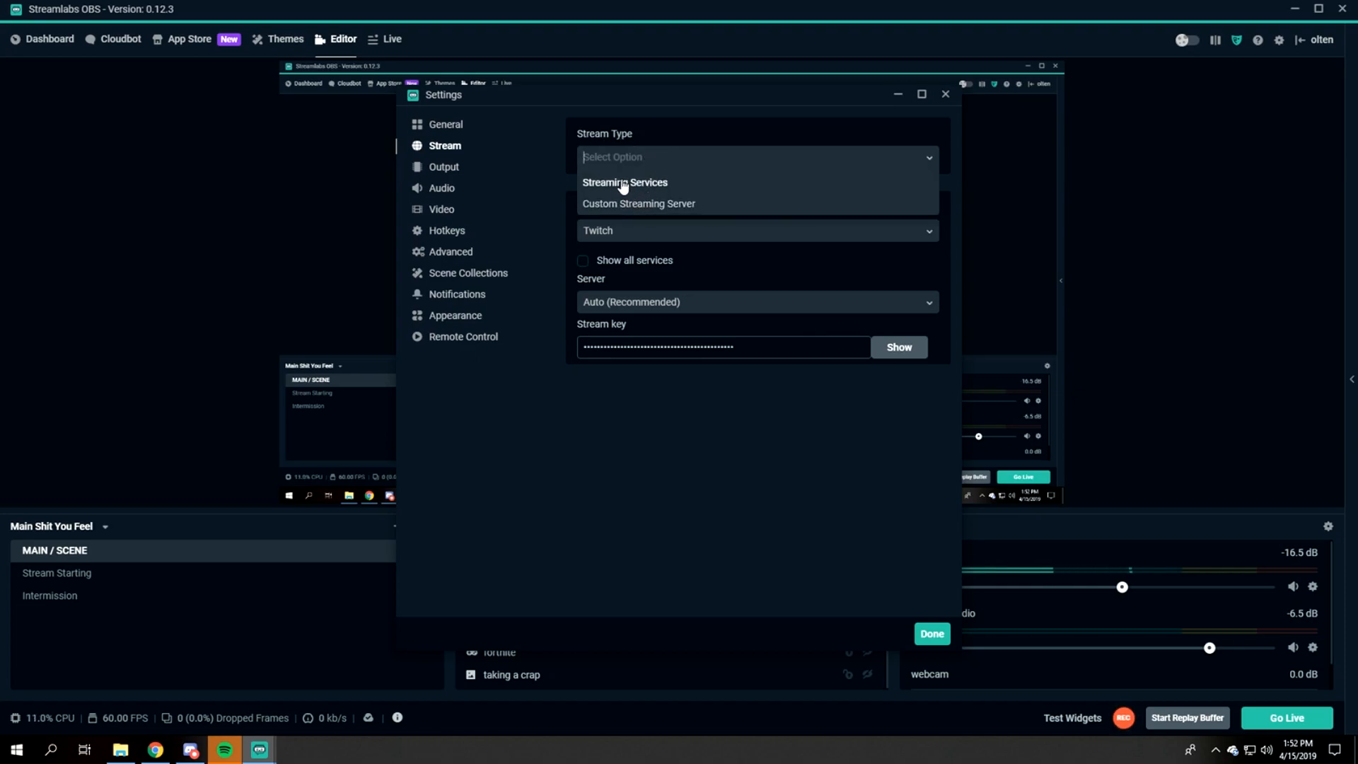
click(625, 182)
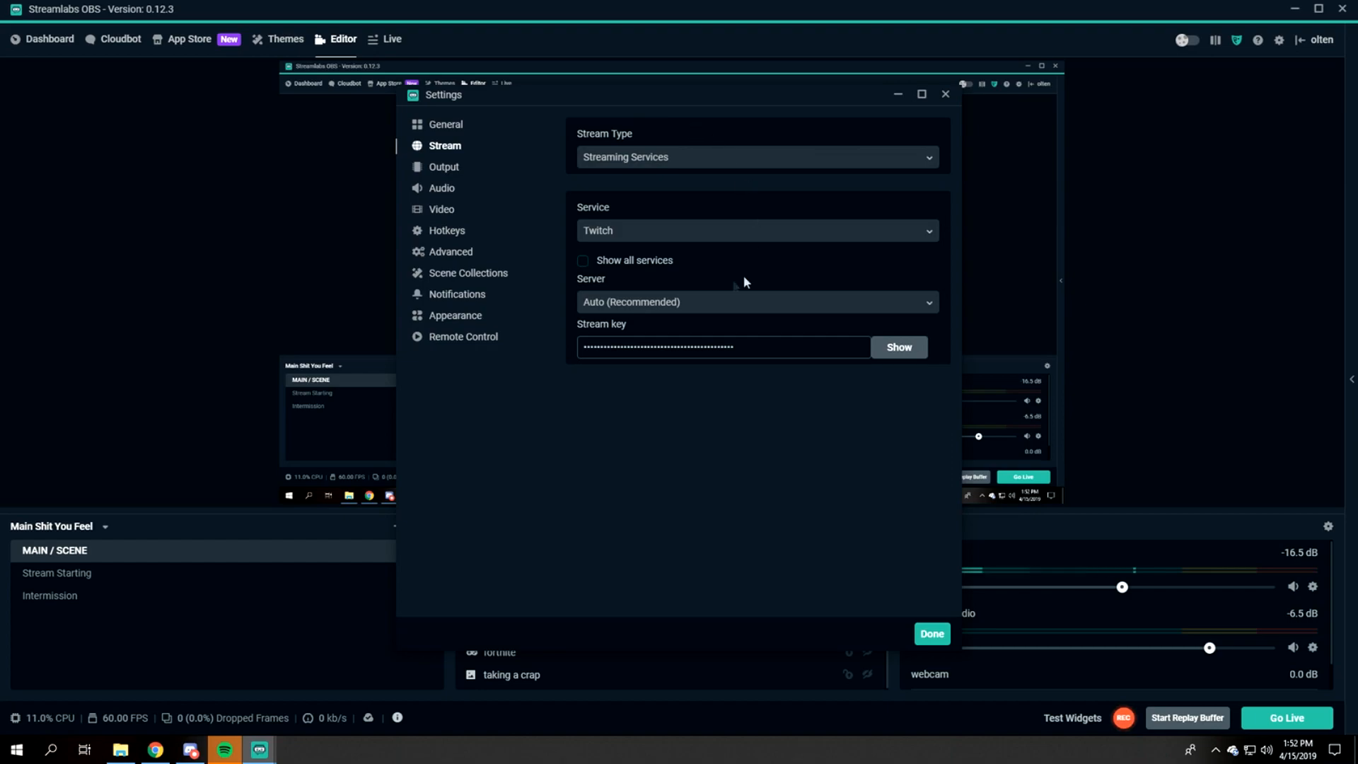
click(757, 157)
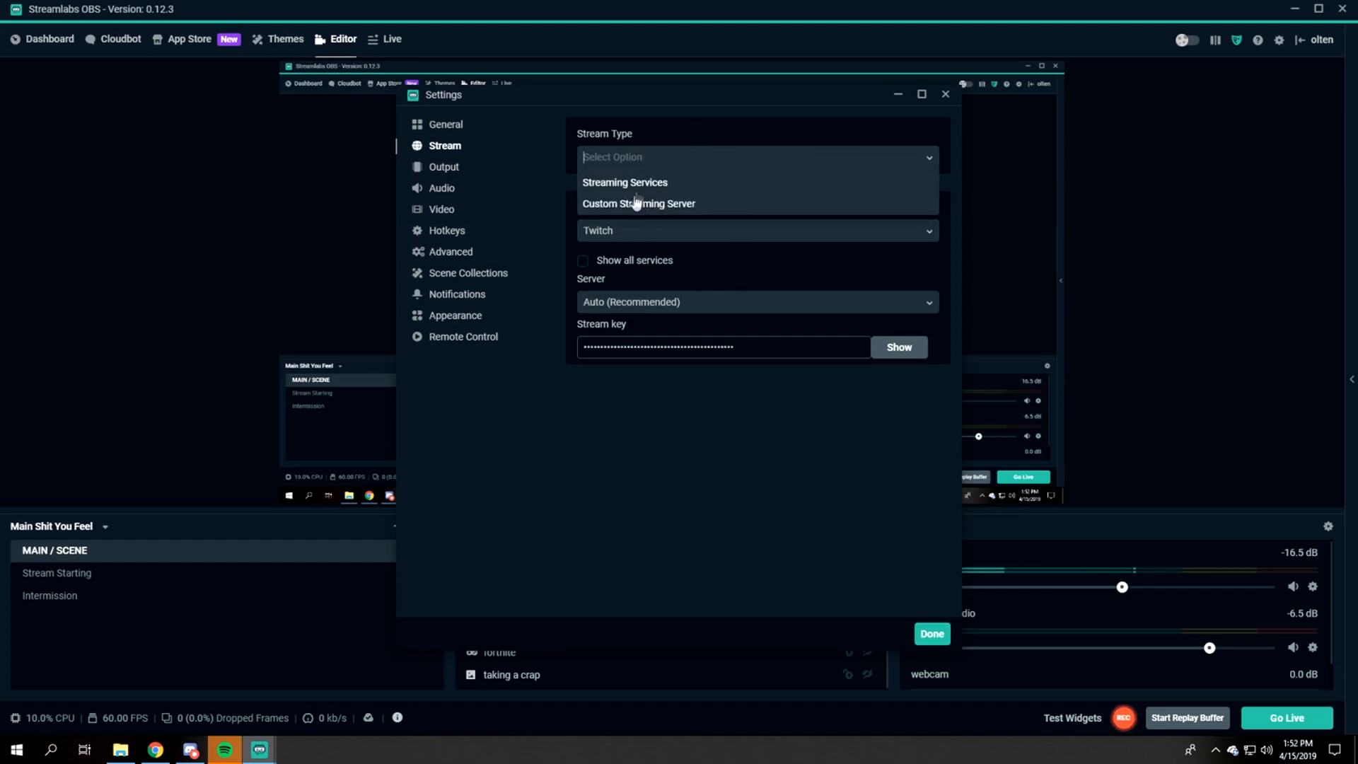
click(624, 182)
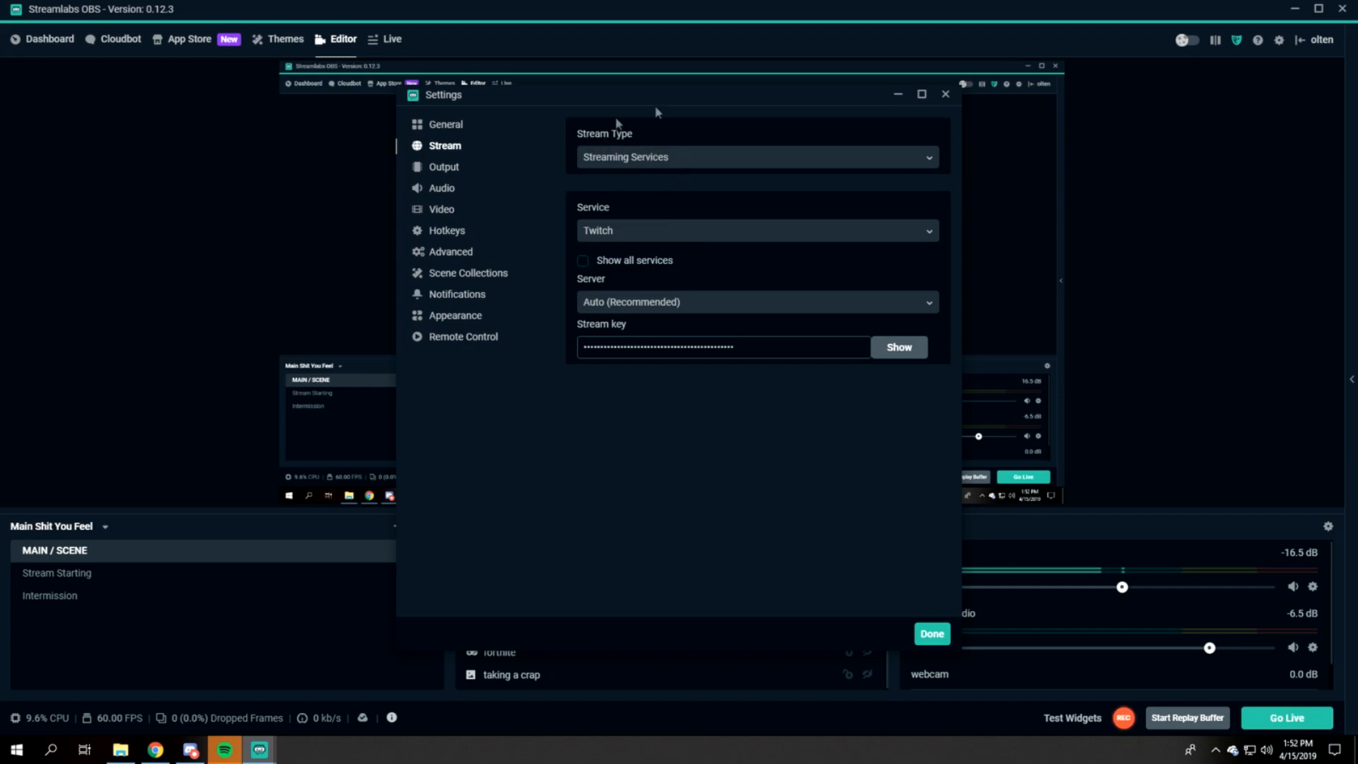
- Keep Twitch as the service with the Auto (Recommended) ingest server
click(757, 229)
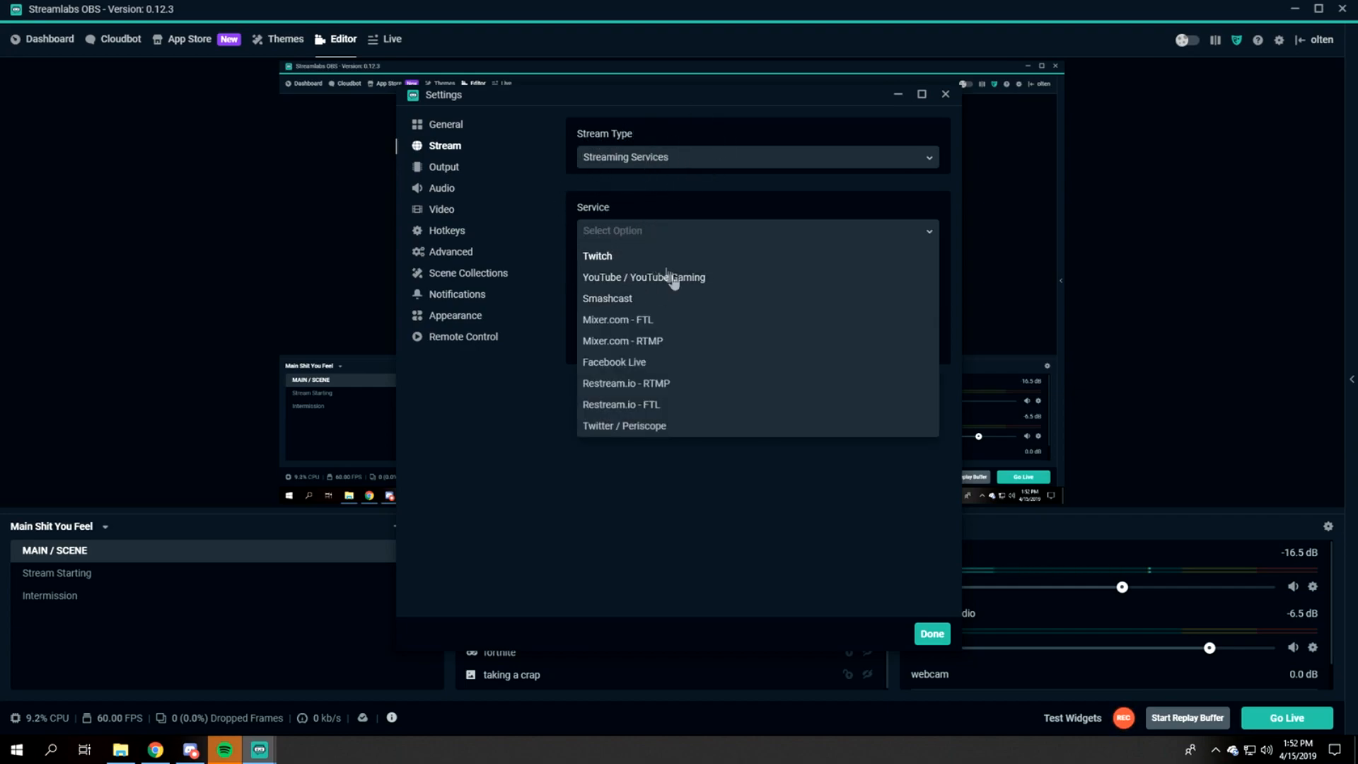
mouse_move(600, 272)
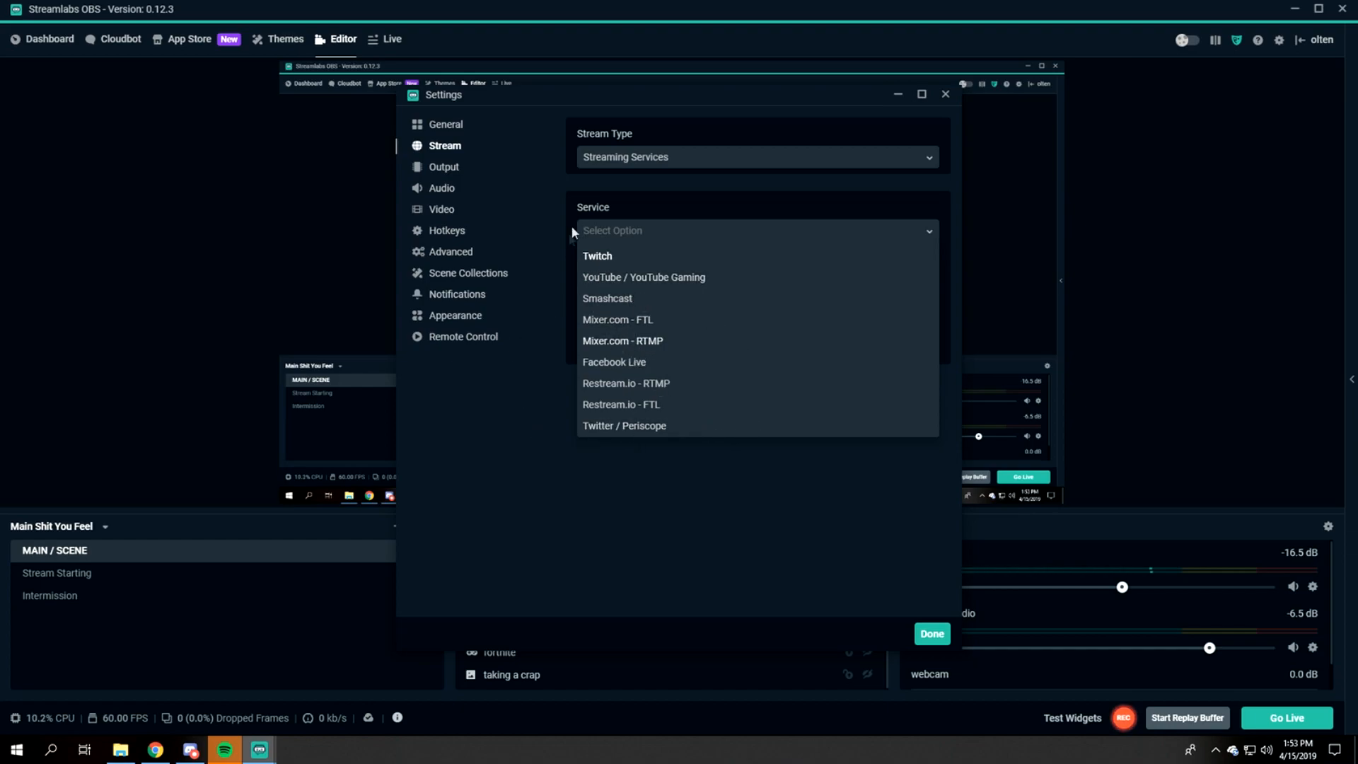
click(597, 256)
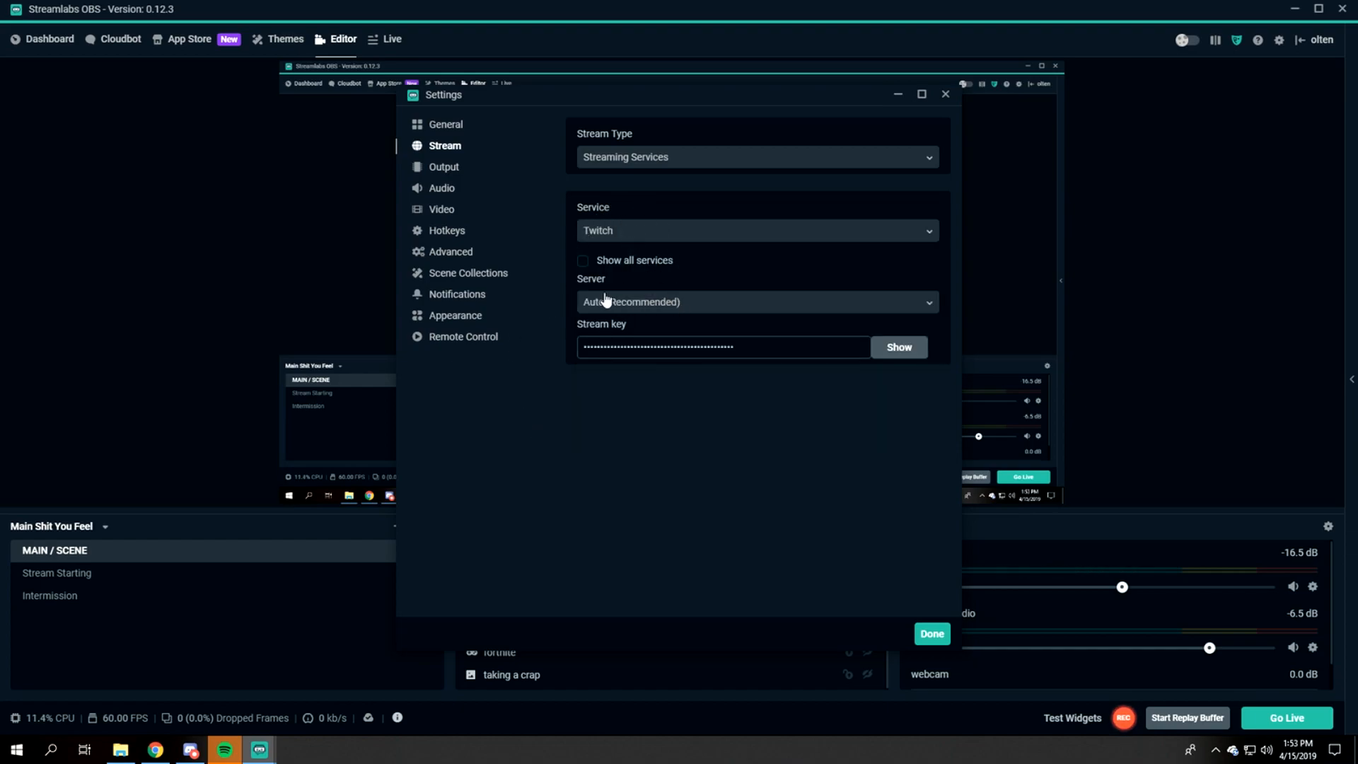
click(758, 302)
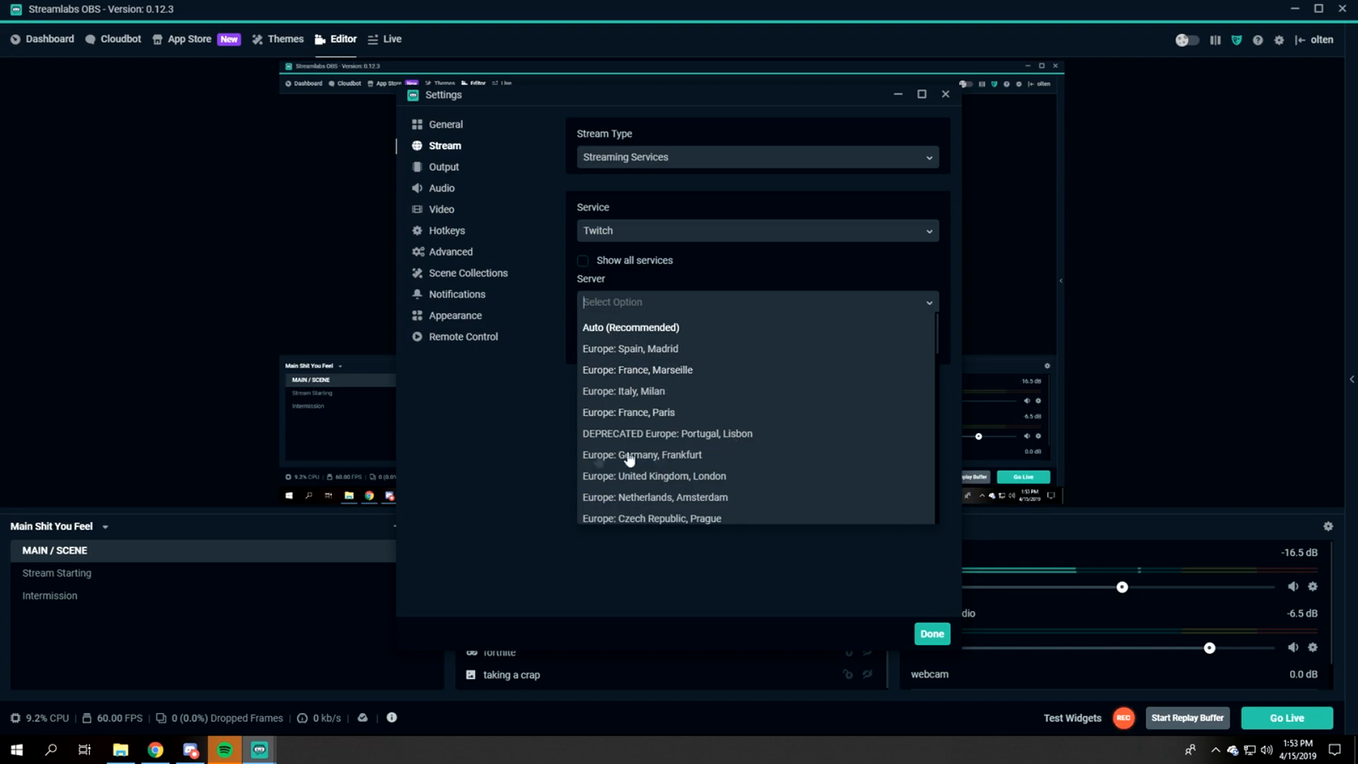
mouse_move(659, 350)
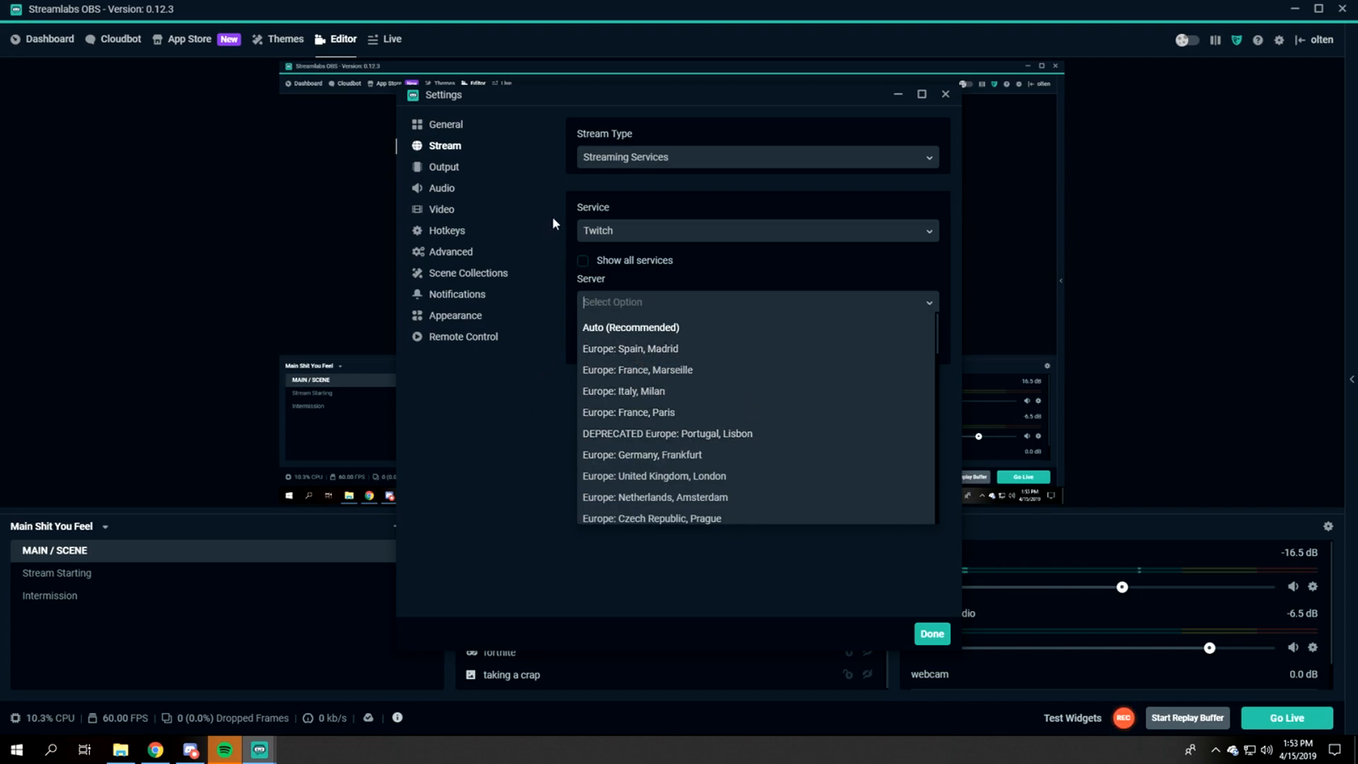
click(630, 327)
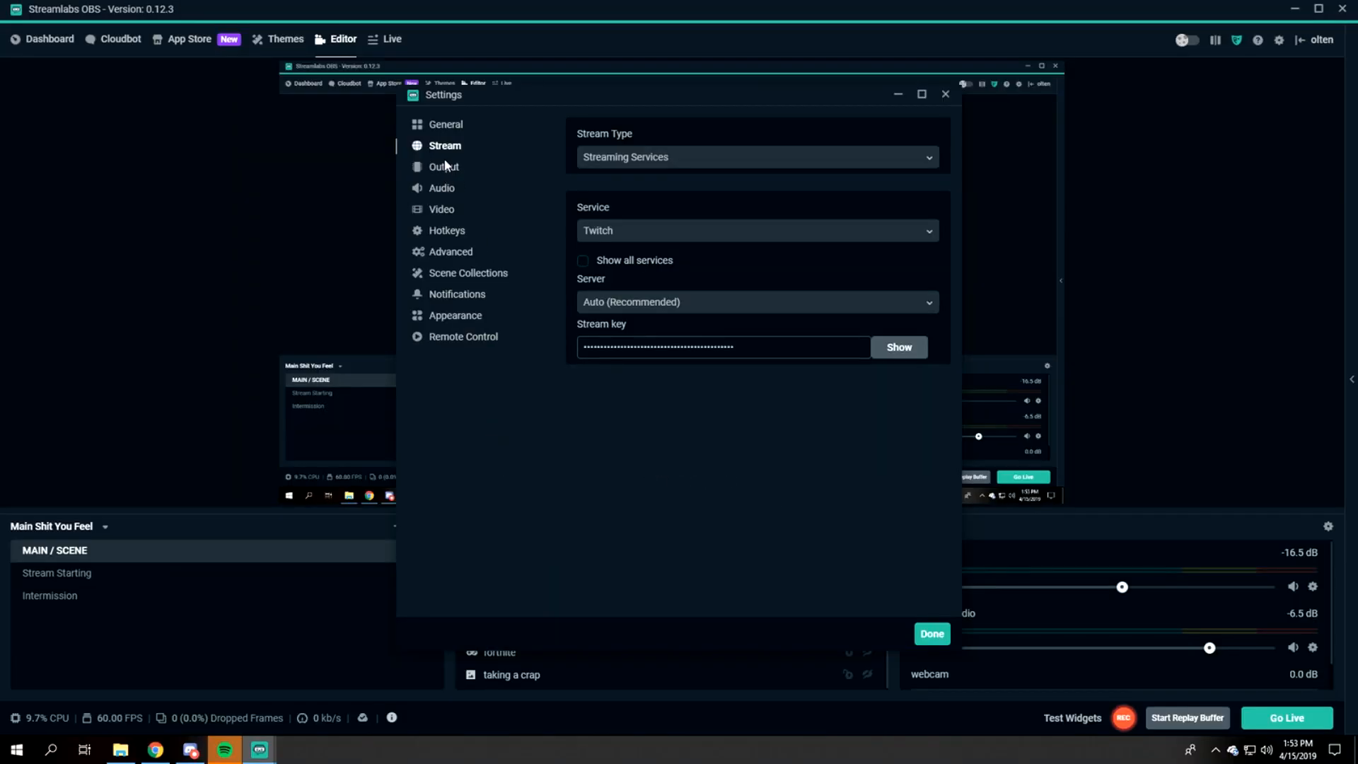
- Review Output in Advanced mode: NVENC, CBR 6000 bitrate, Max Quality, then the mp4 recording options
click(444, 167)
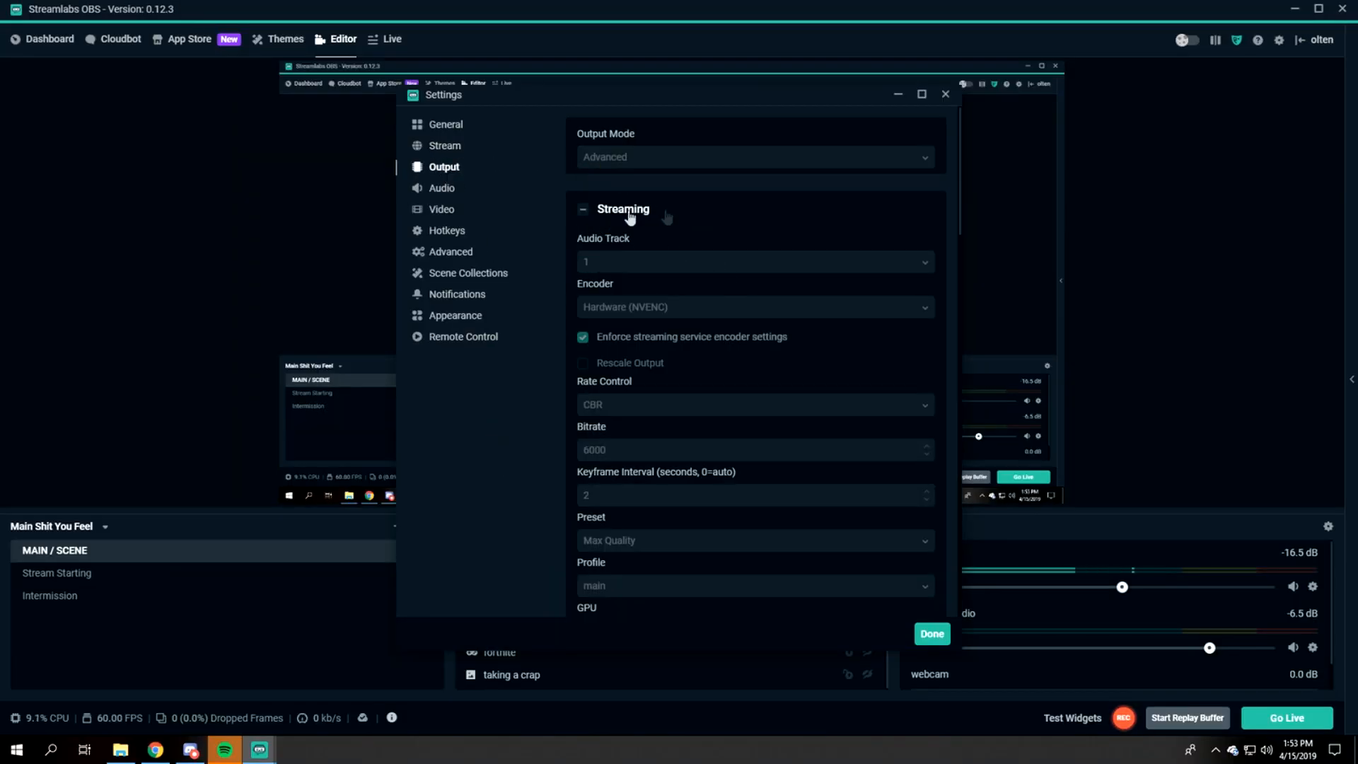
mouse_move(554, 267)
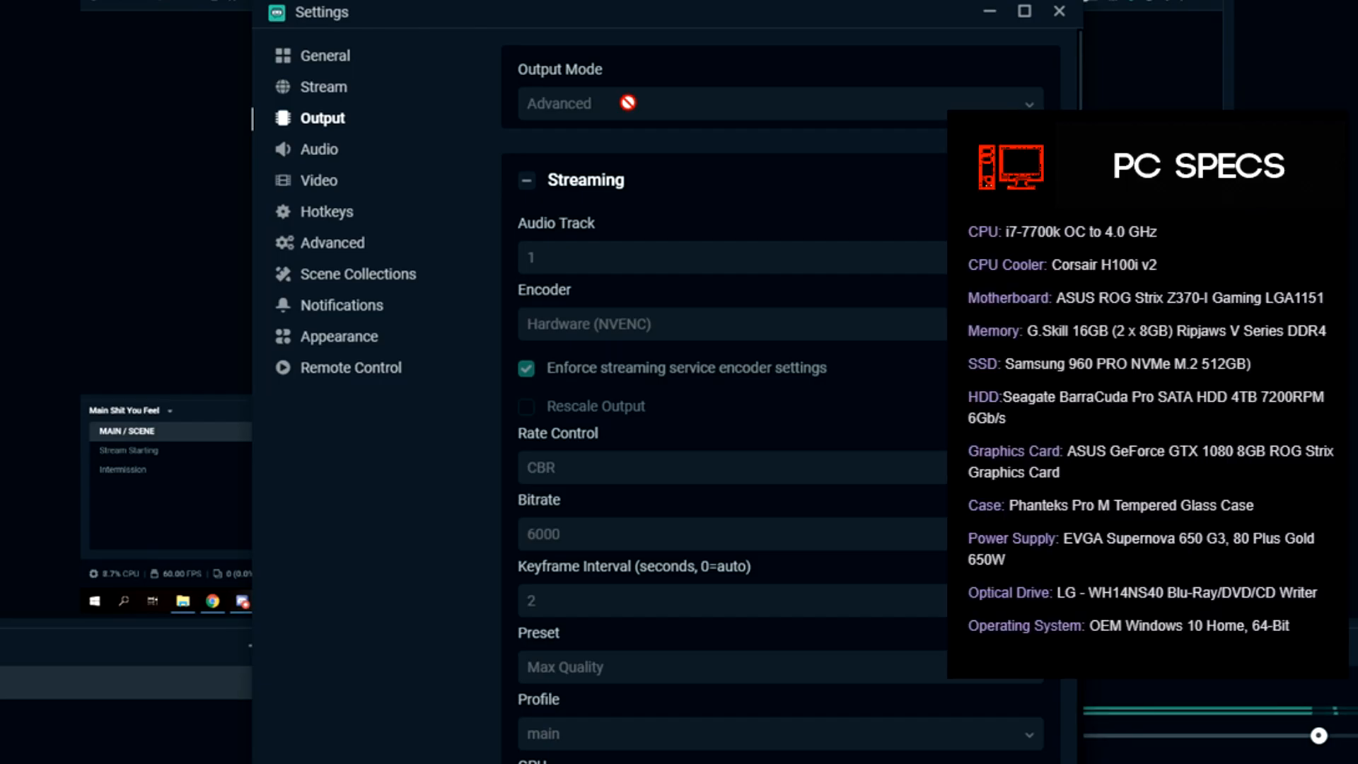
mouse_move(683, 268)
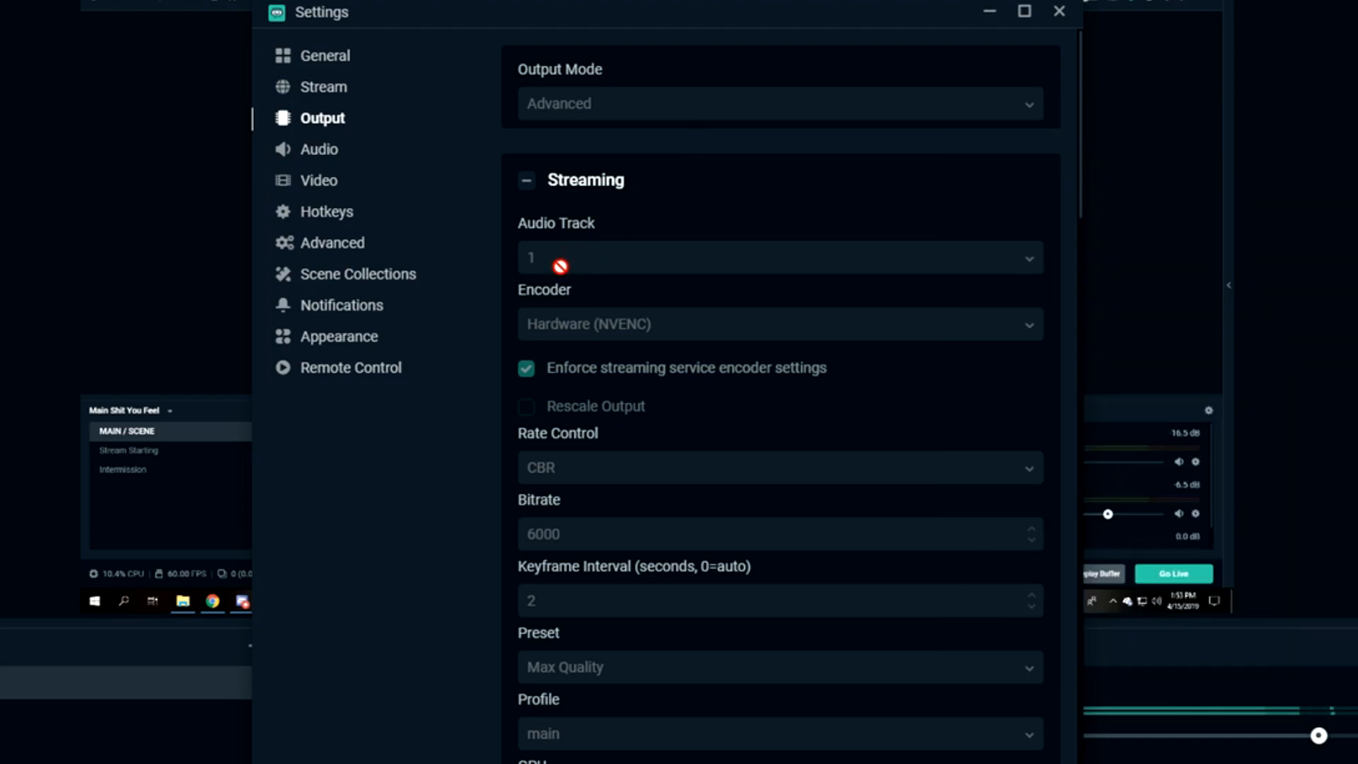
mouse_move(742, 240)
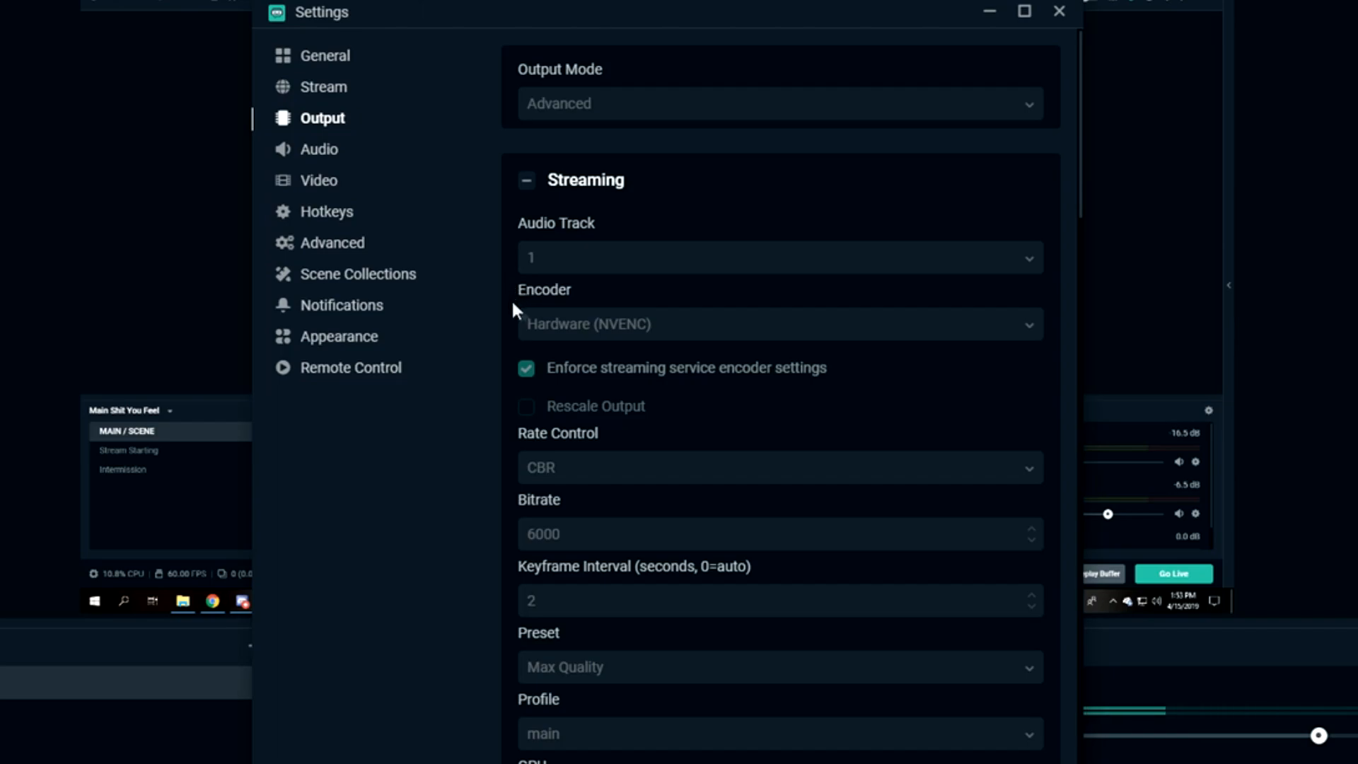
mouse_move(642, 345)
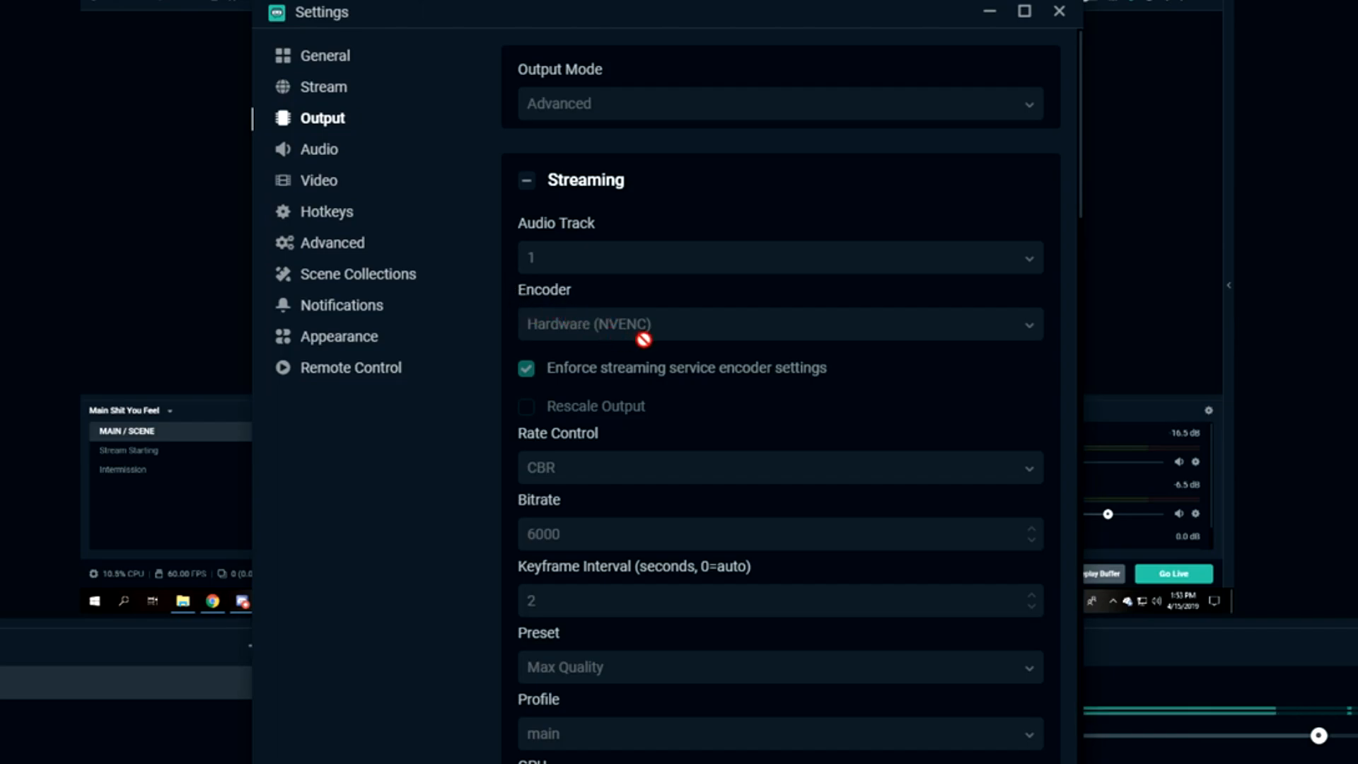
mouse_move(682, 329)
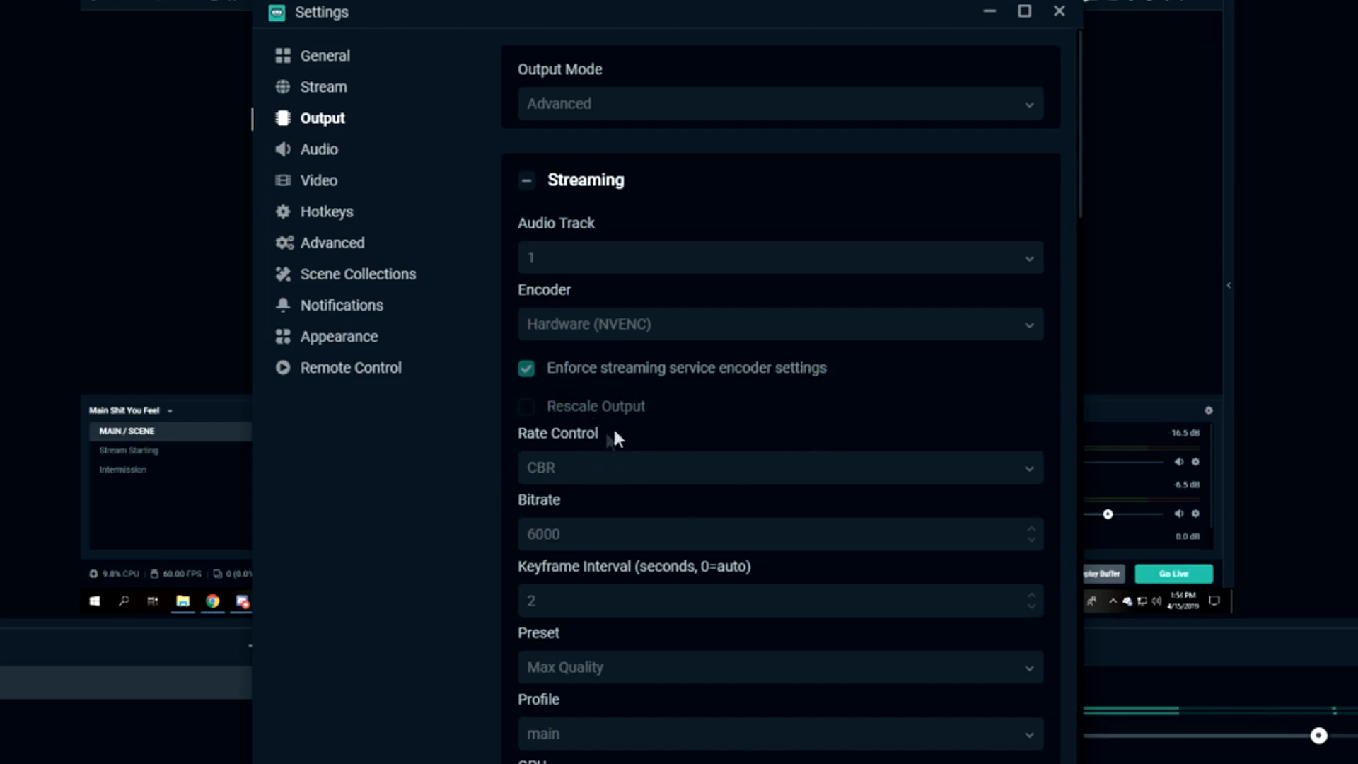
mouse_move(556, 440)
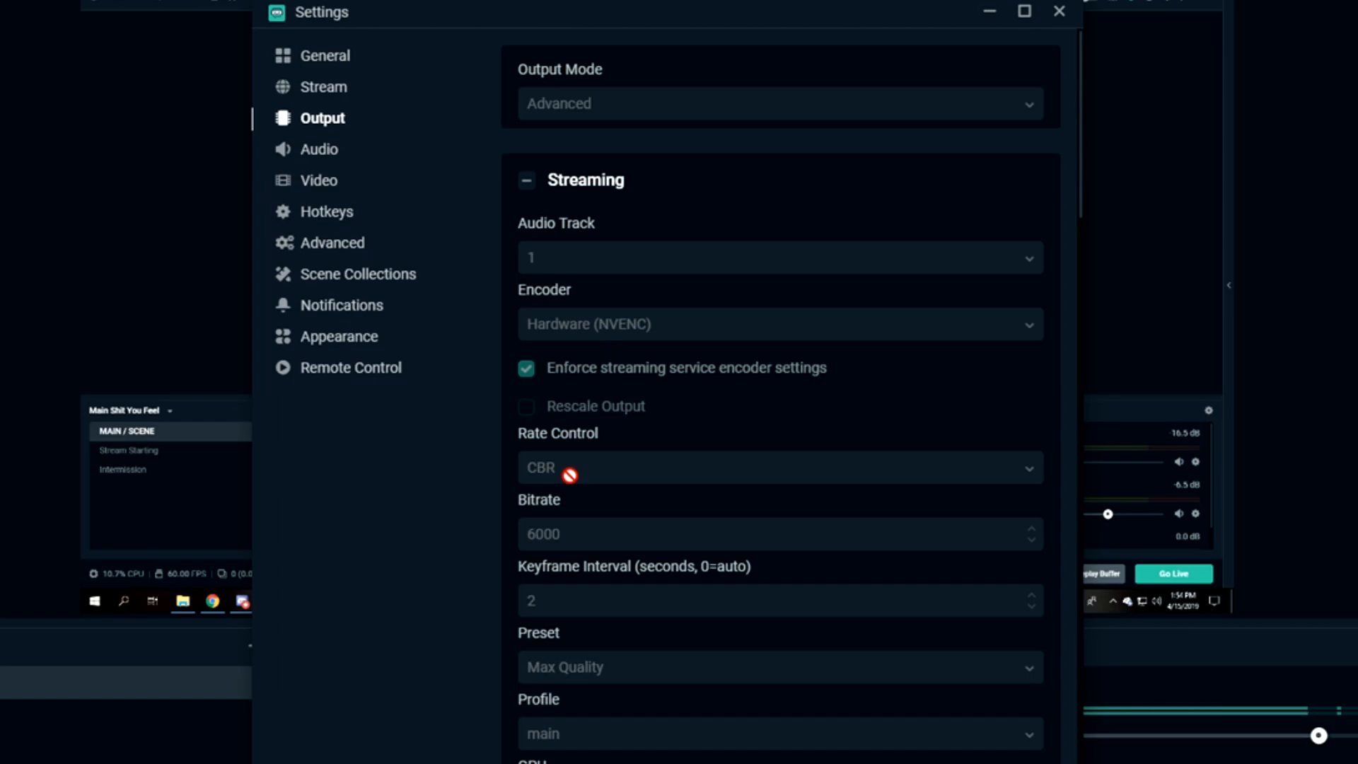
mouse_move(545, 449)
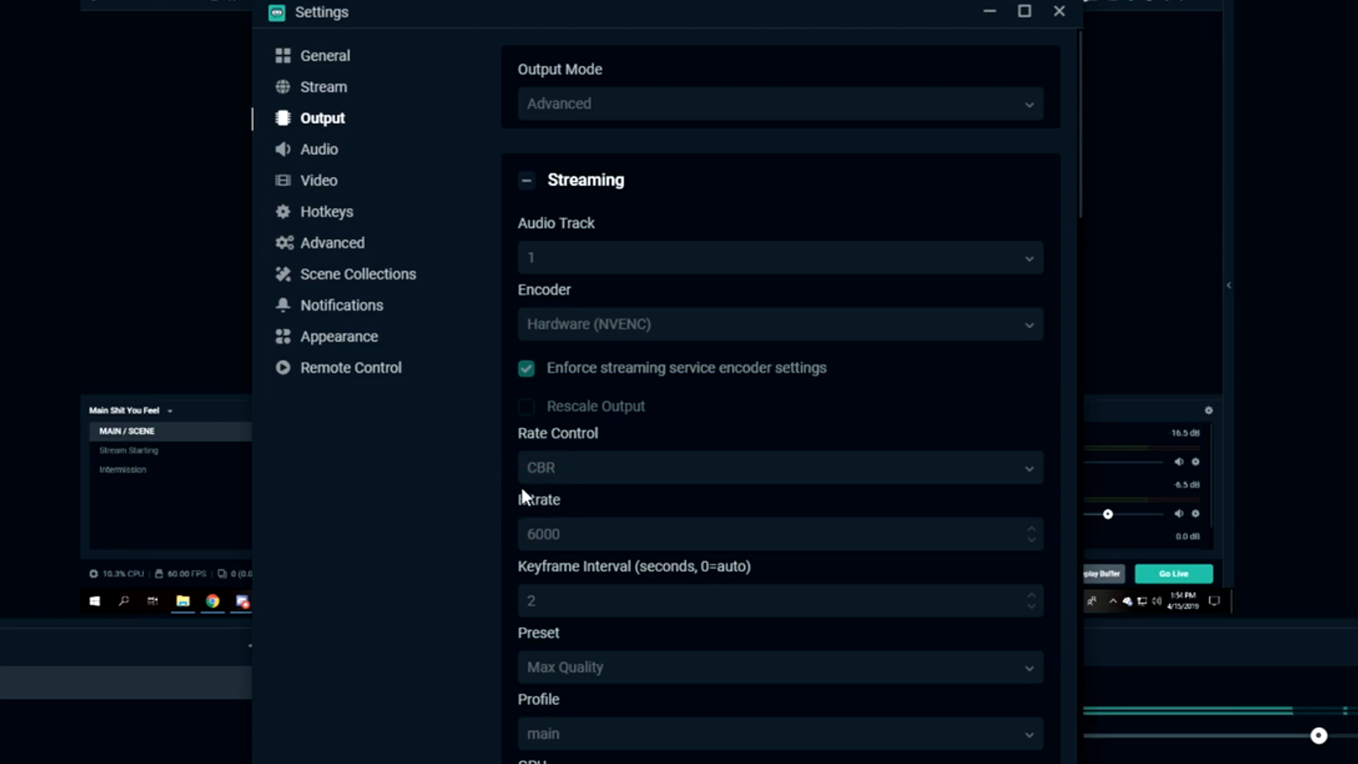
scroll(down, 3)
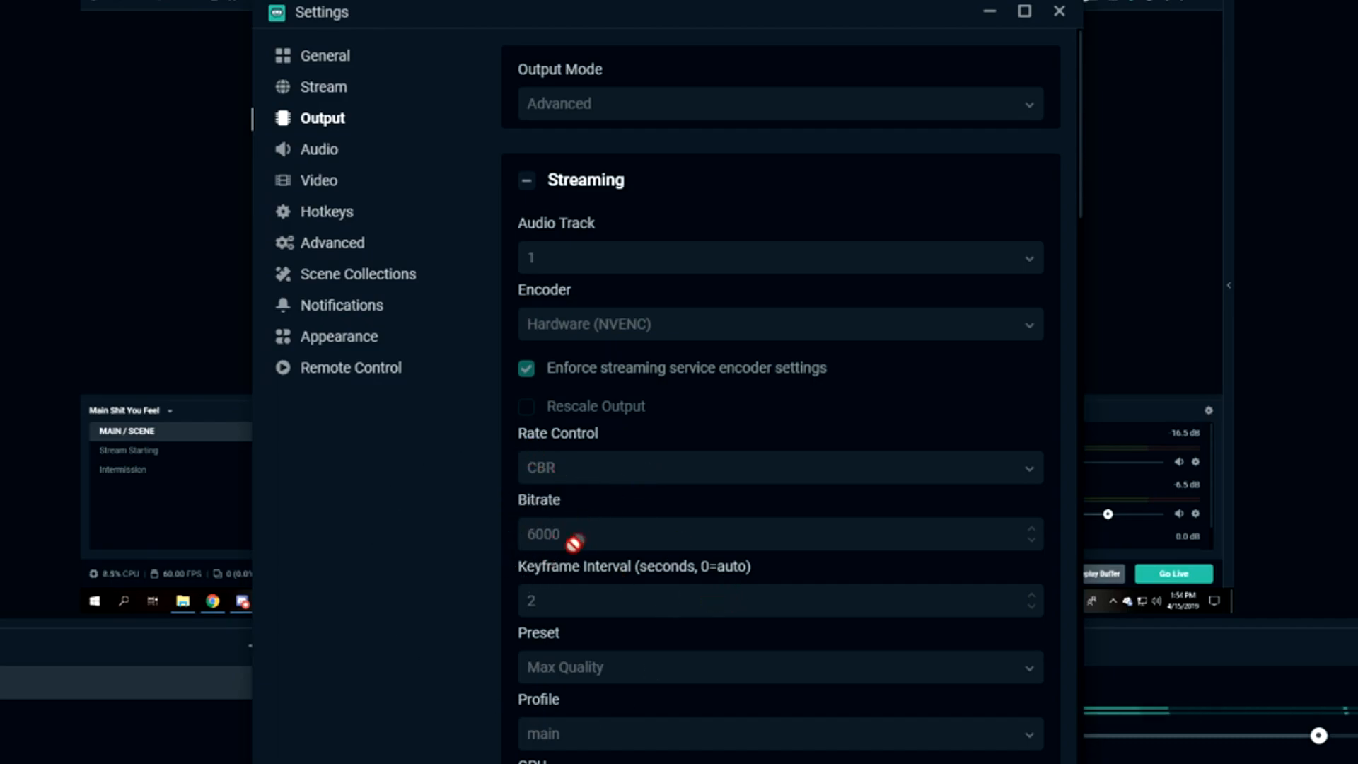
mouse_move(531, 533)
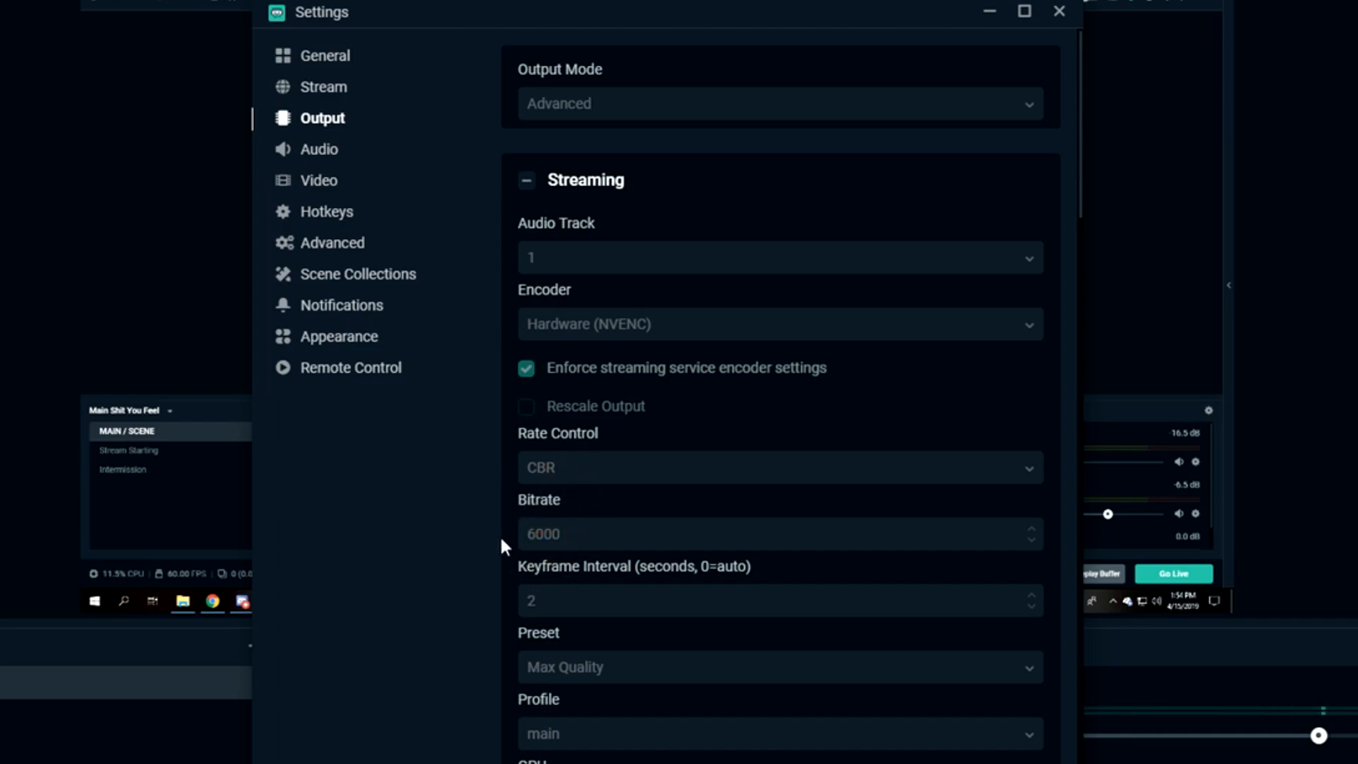
scroll(down, 3)
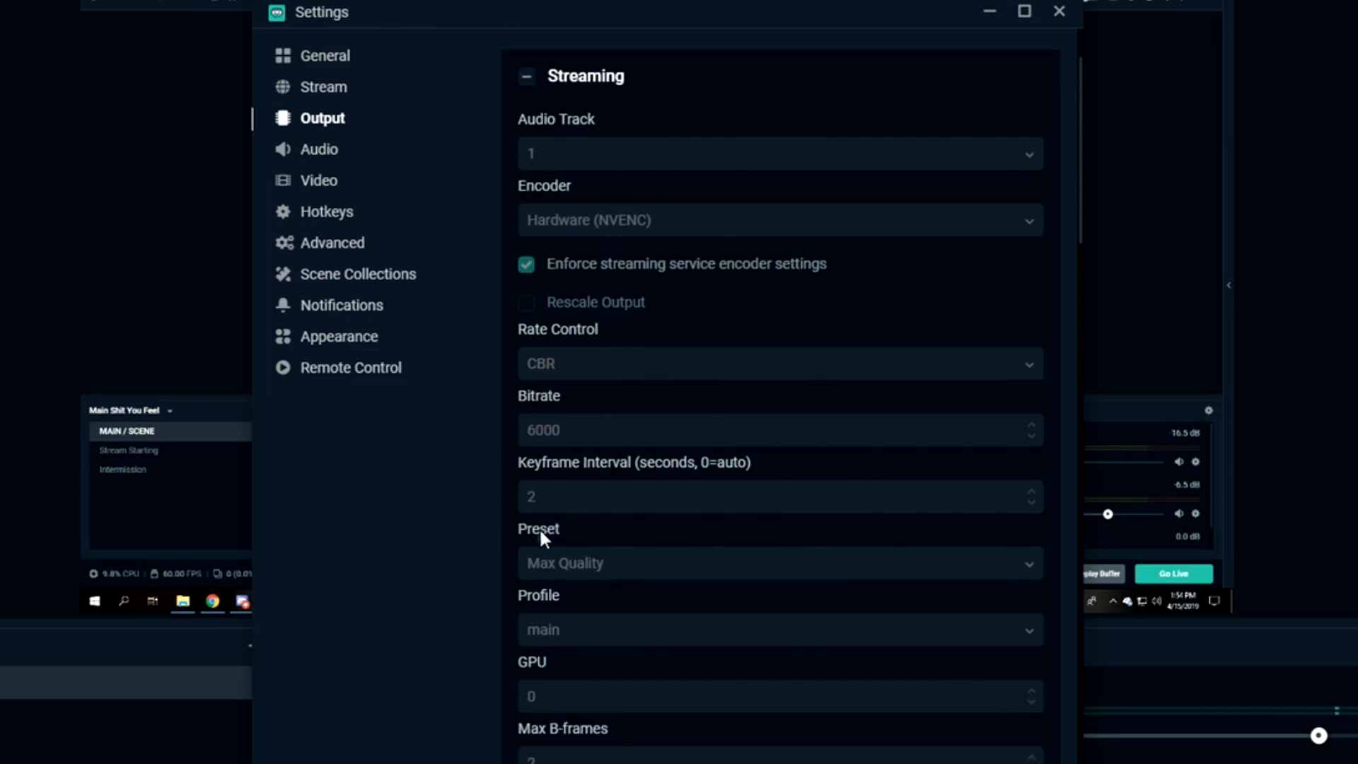
mouse_move(575, 608)
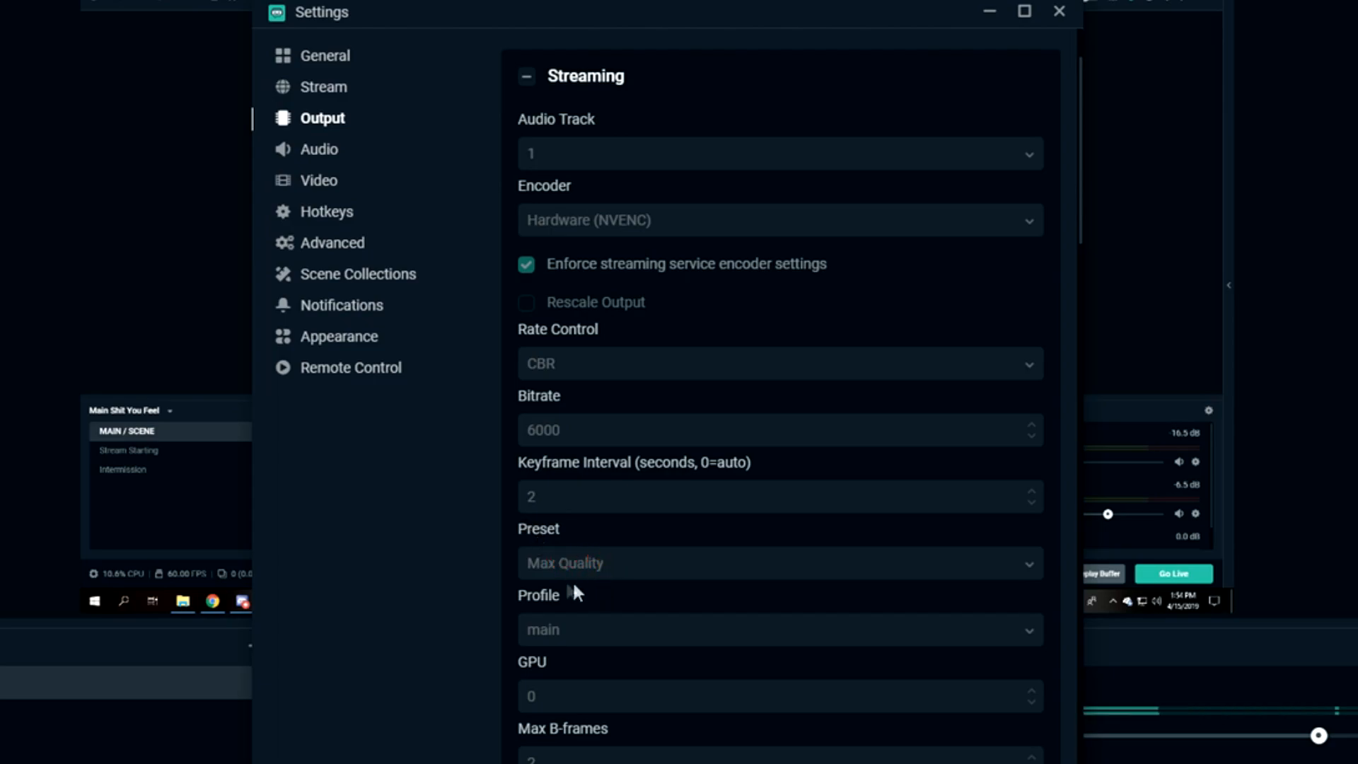
scroll(down, 3)
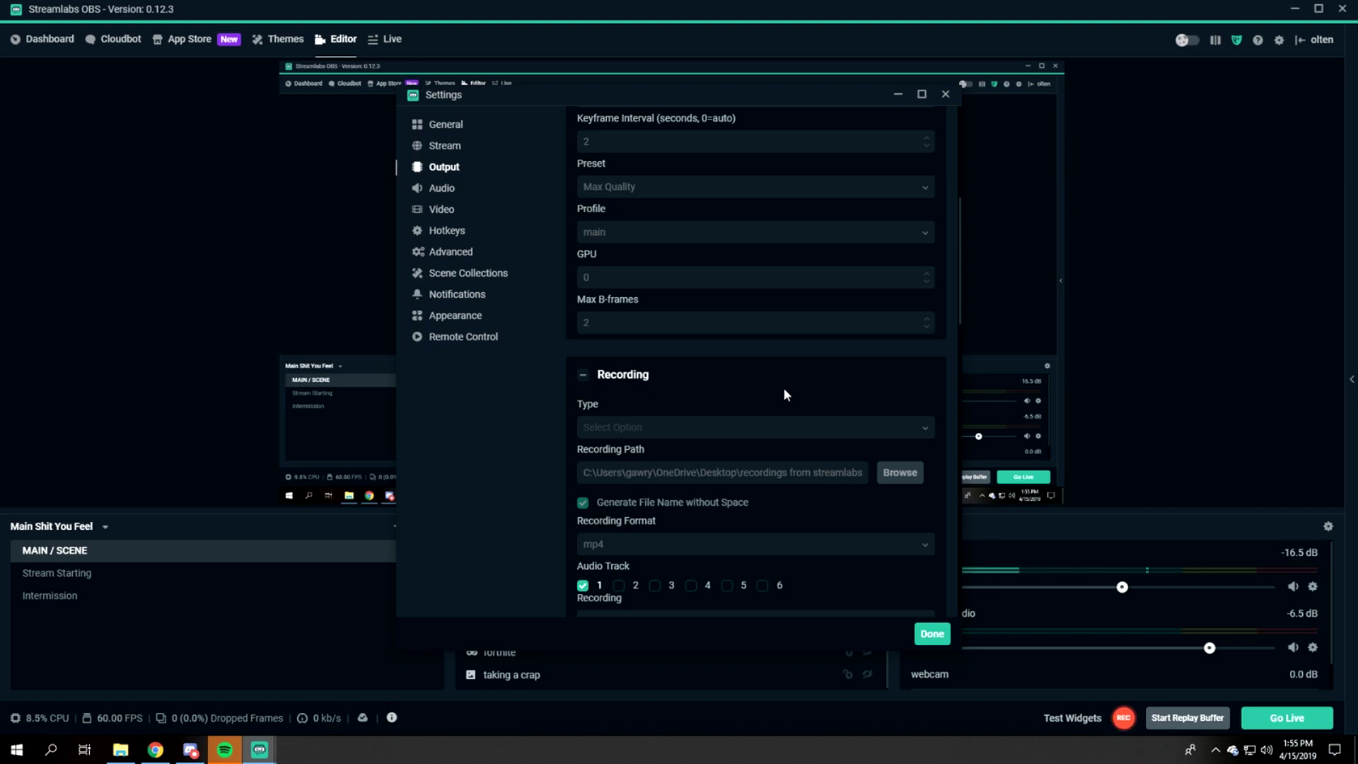
mouse_move(794, 382)
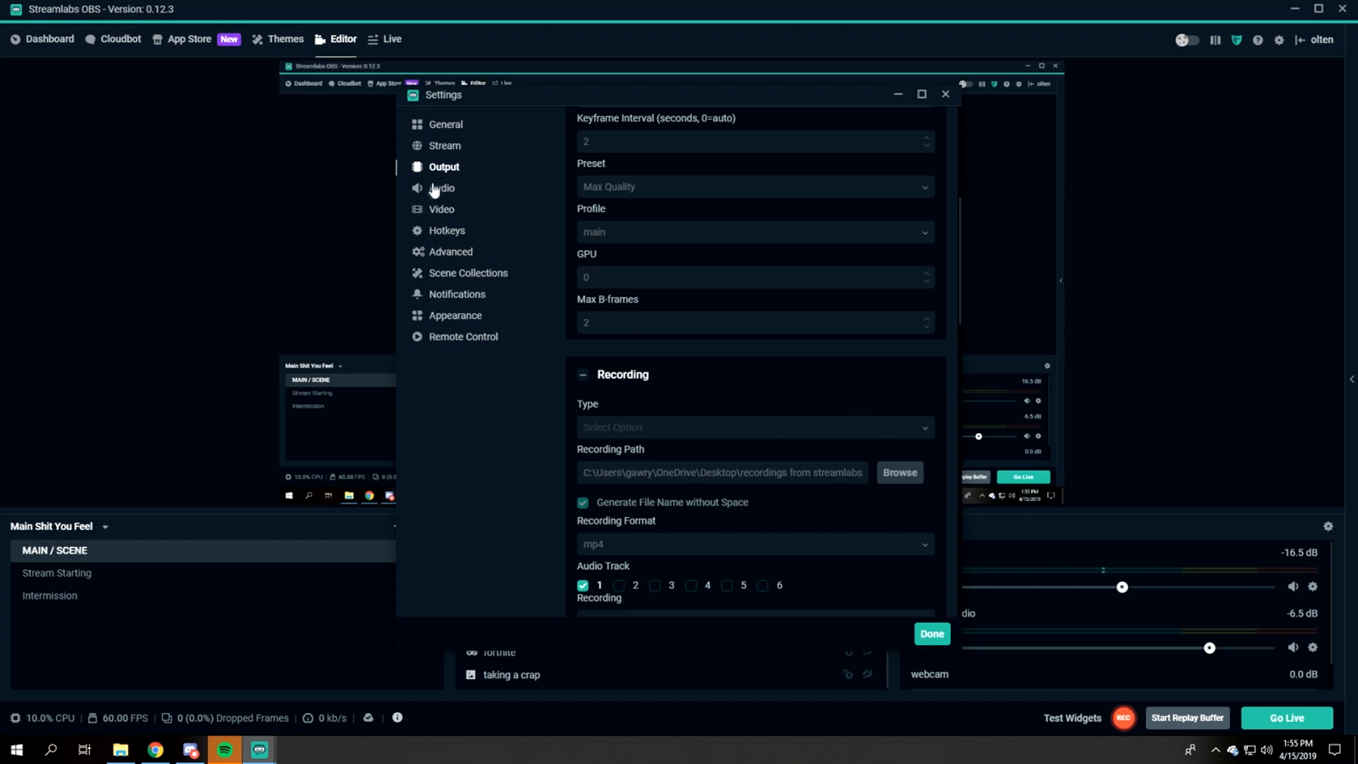
- Review Audio: 44.1 kHz stereo, default desktop audio and the RODE NT-USB microphone
click(443, 188)
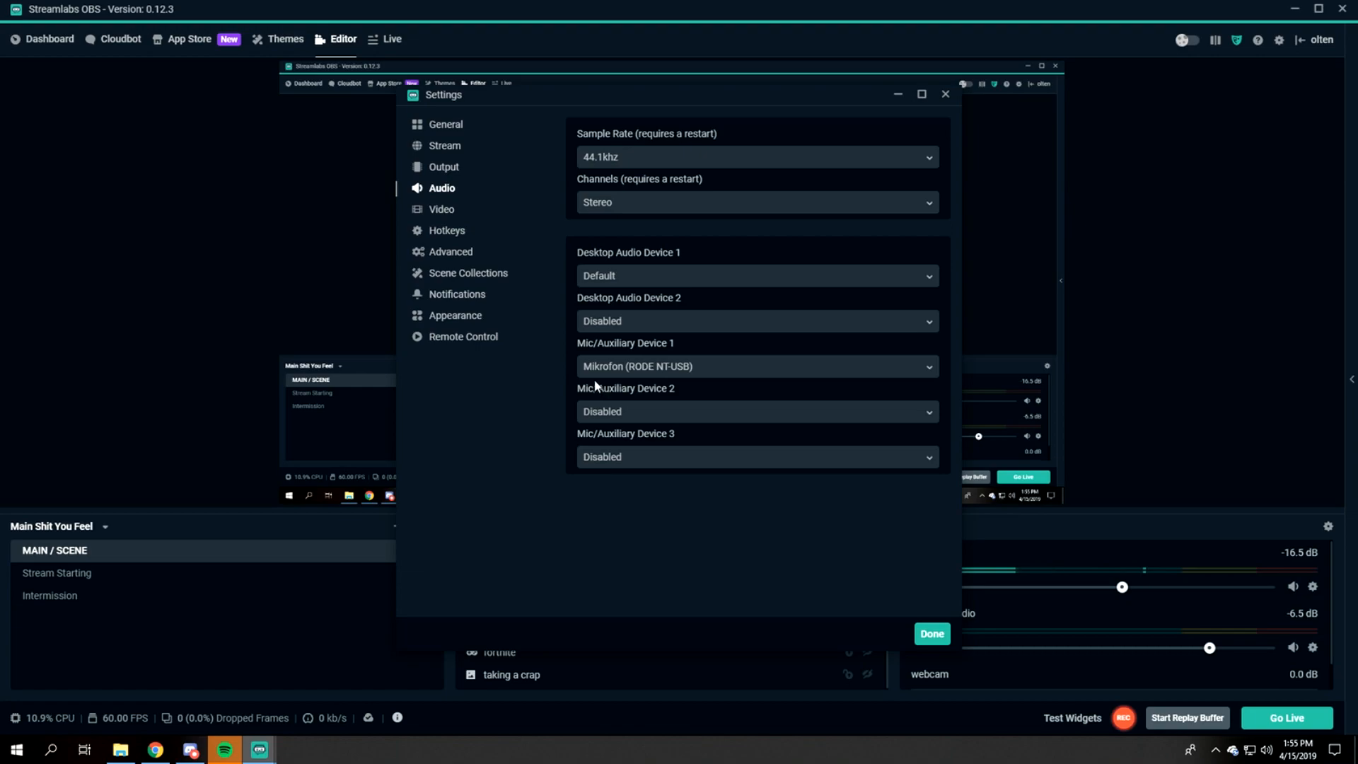
mouse_move(638, 385)
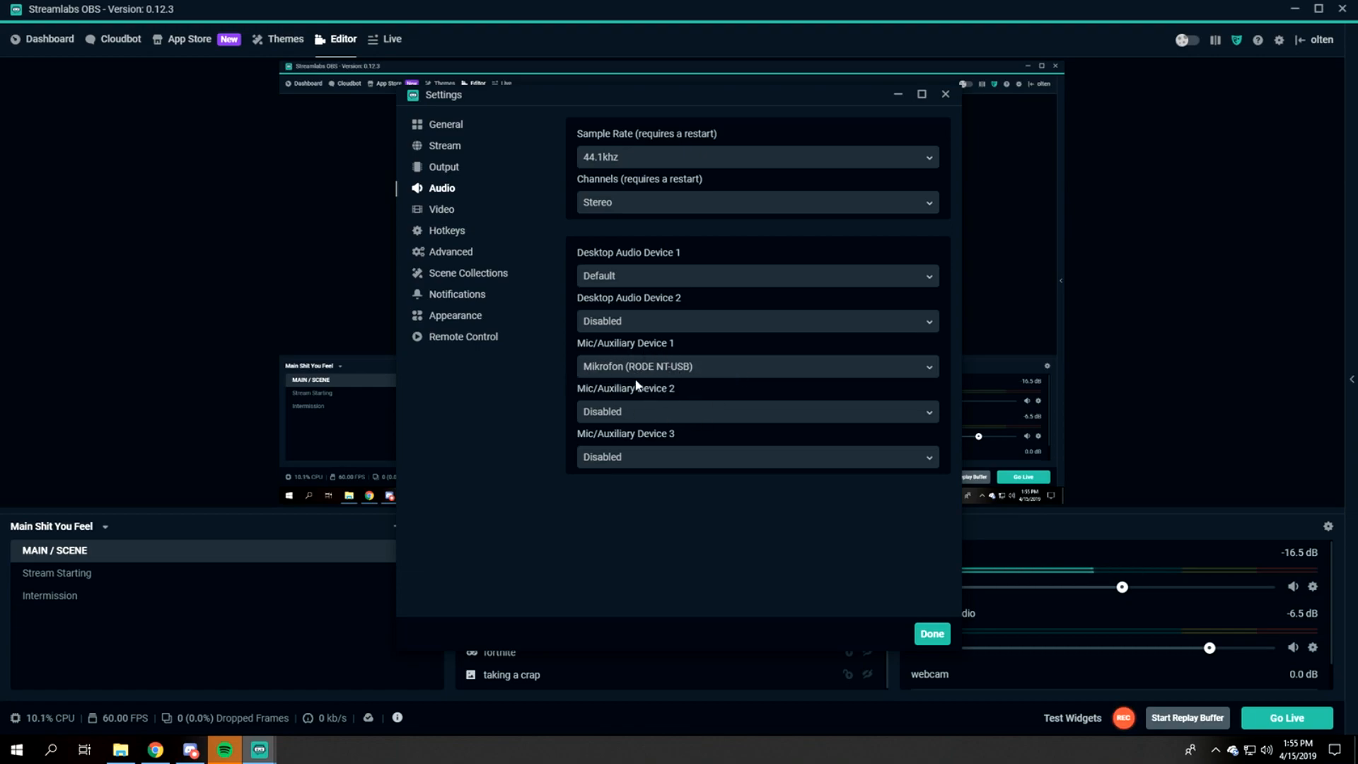
mouse_move(653, 303)
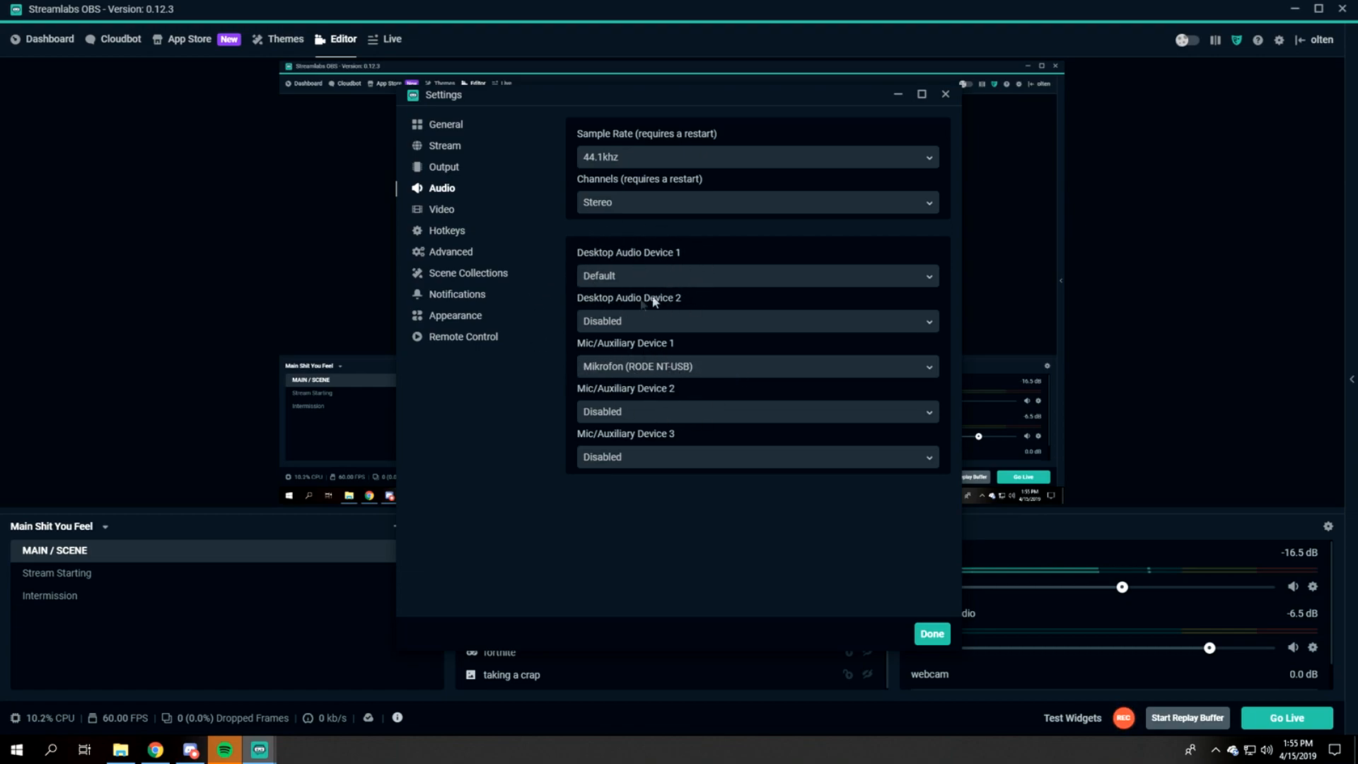
mouse_move(315, 157)
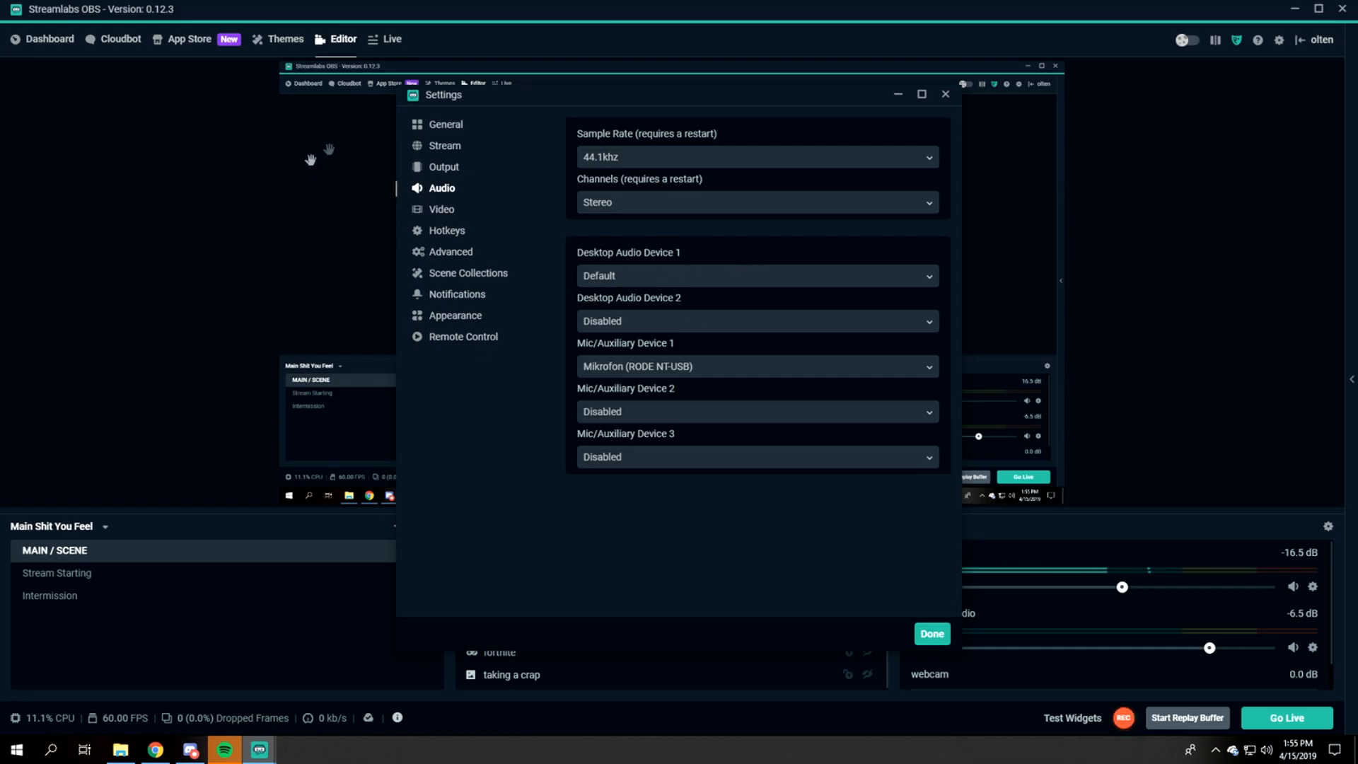
- Review Video: 1920x1080 base, 1600x900 output, Lanczos filter, 60 FPS
click(442, 210)
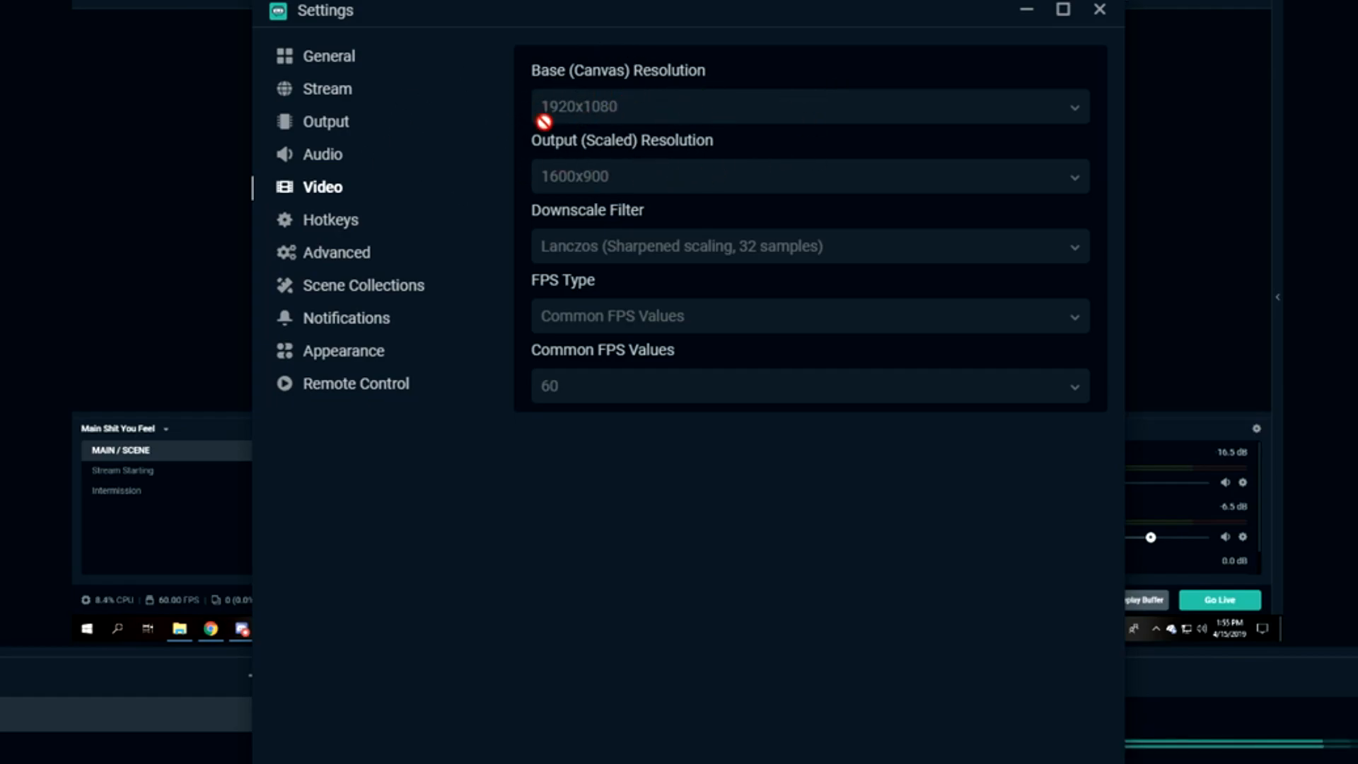
mouse_move(579, 135)
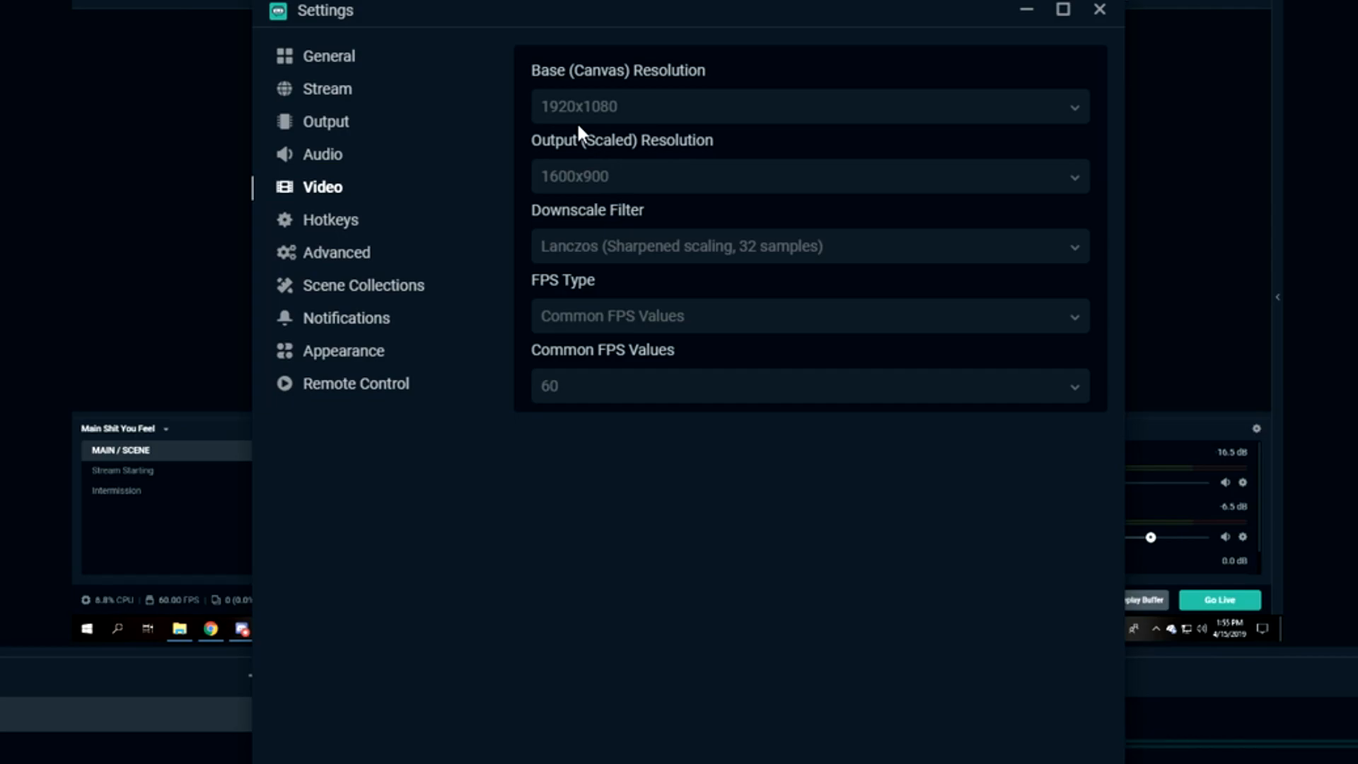
mouse_move(583, 166)
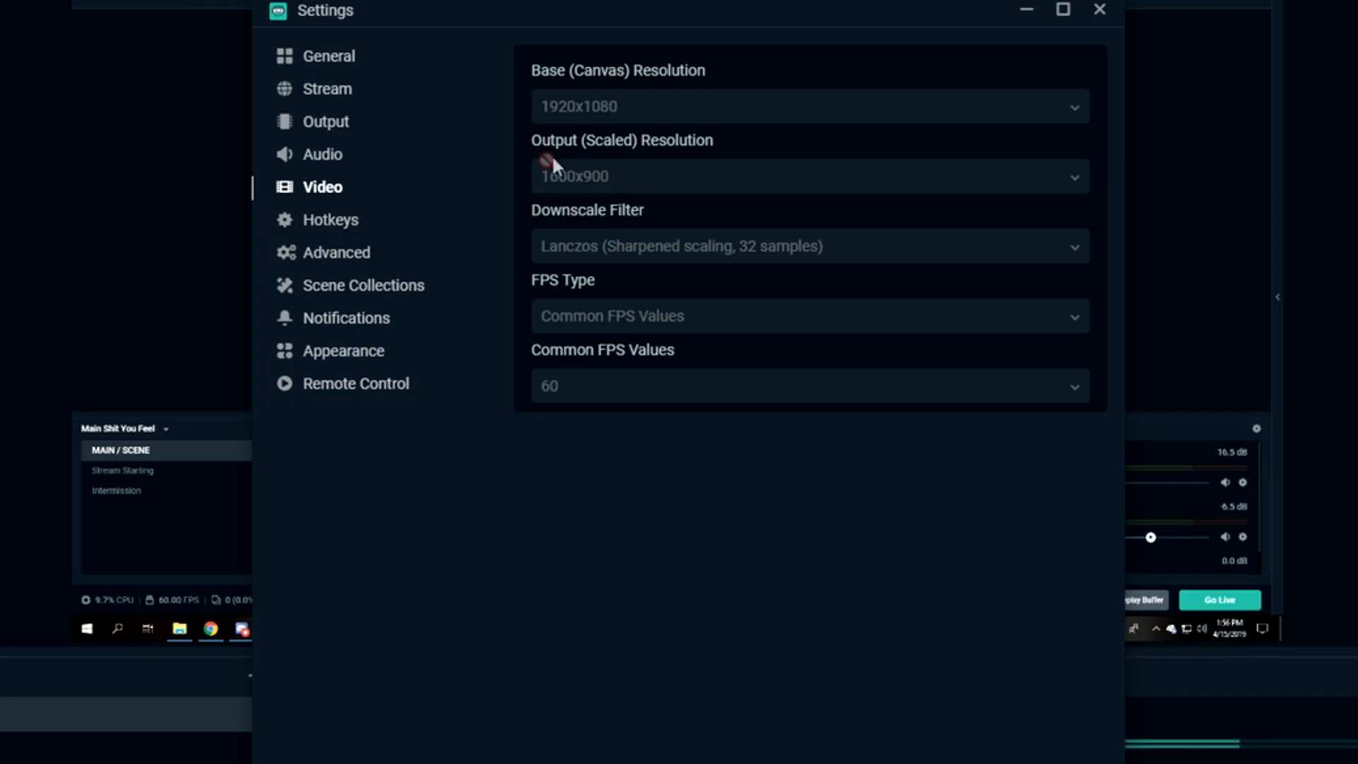
mouse_move(530, 215)
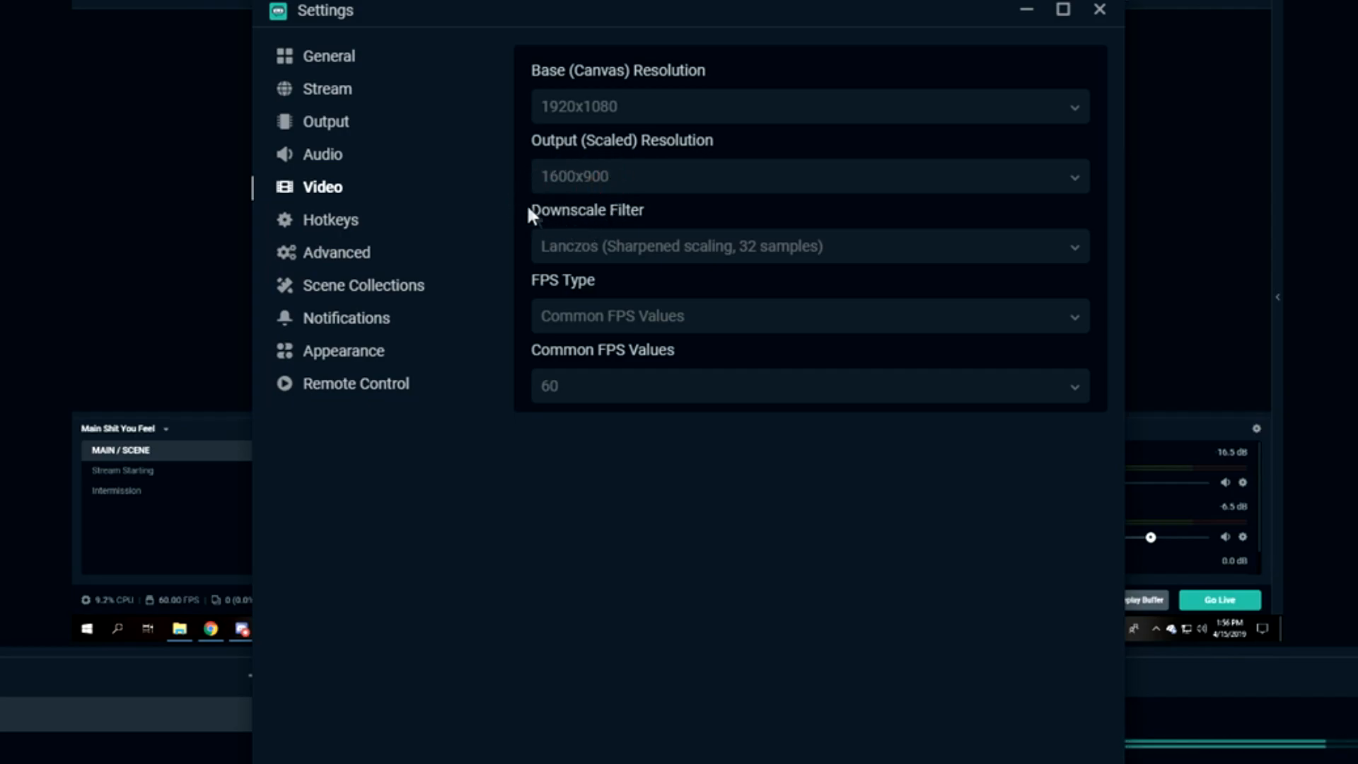
mouse_move(516, 204)
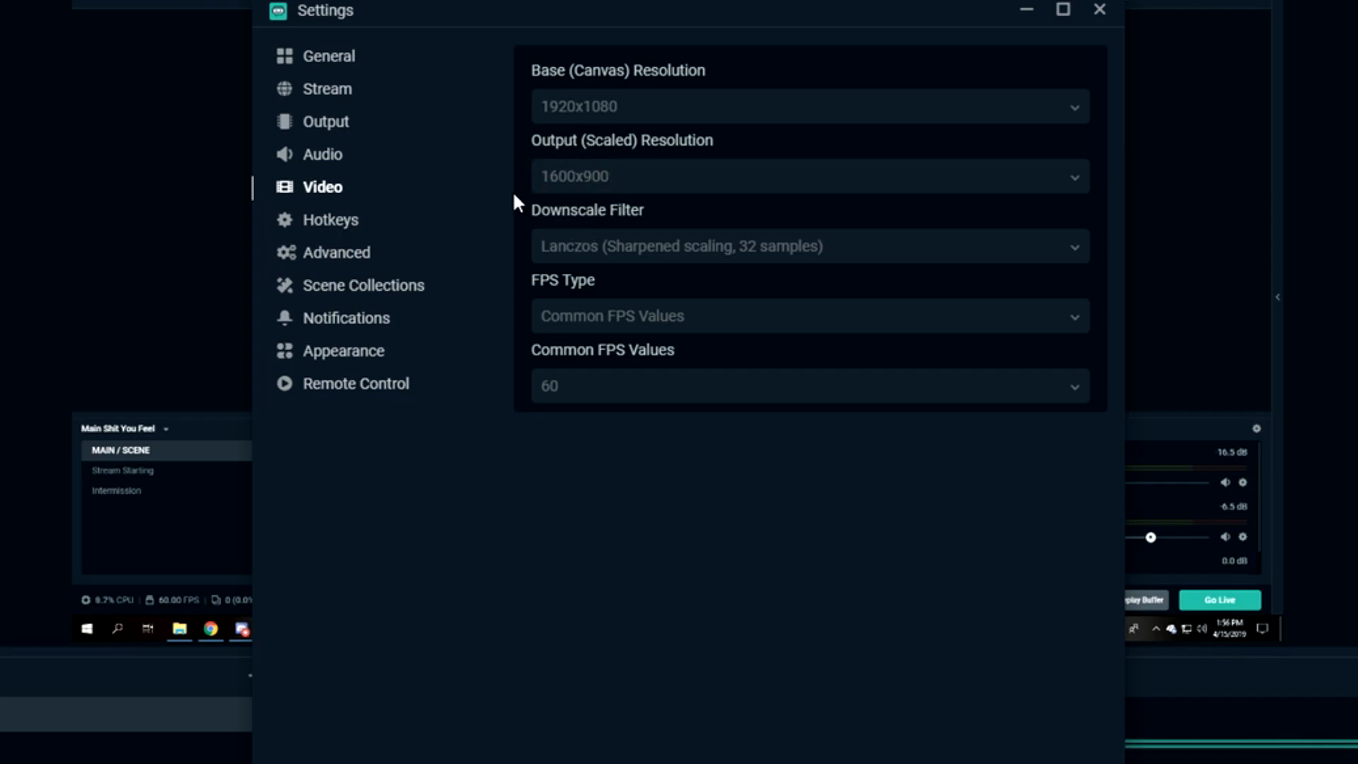
mouse_move(530, 212)
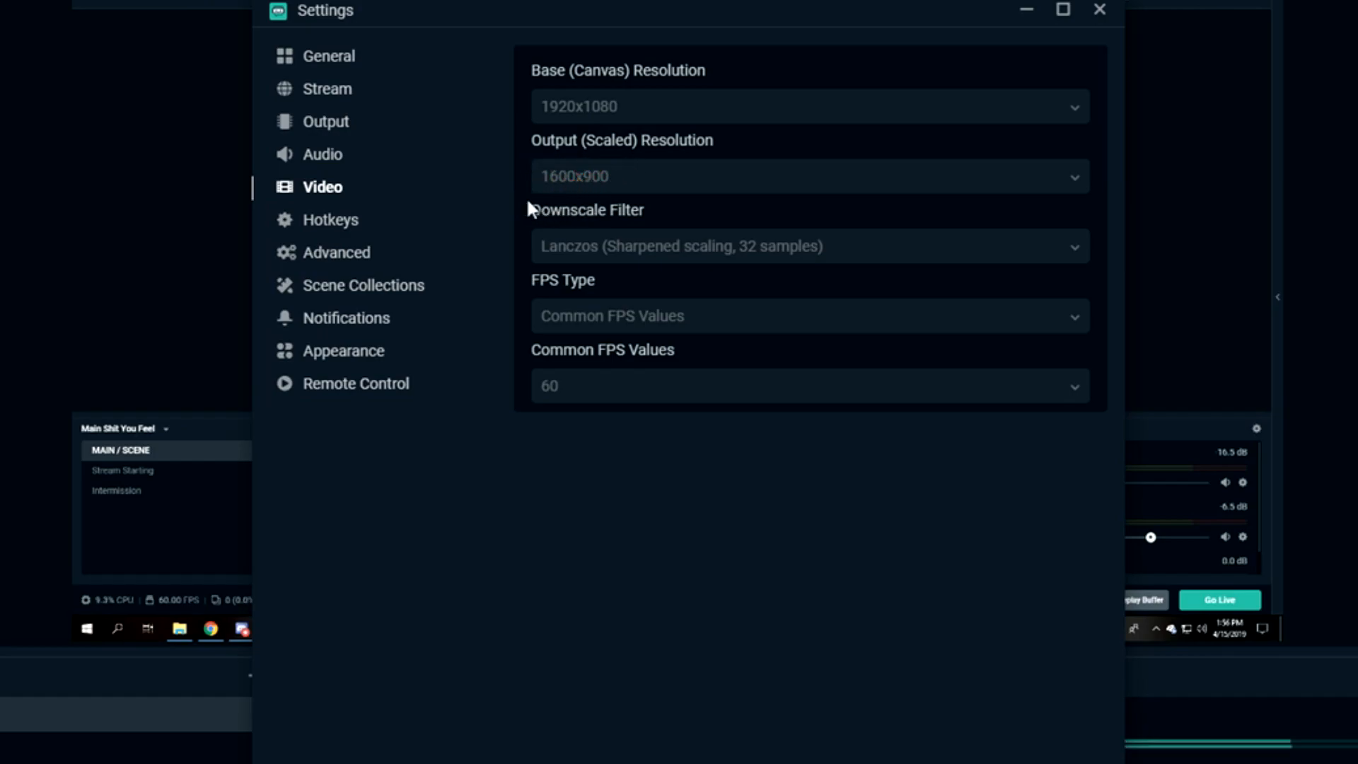
mouse_move(547, 169)
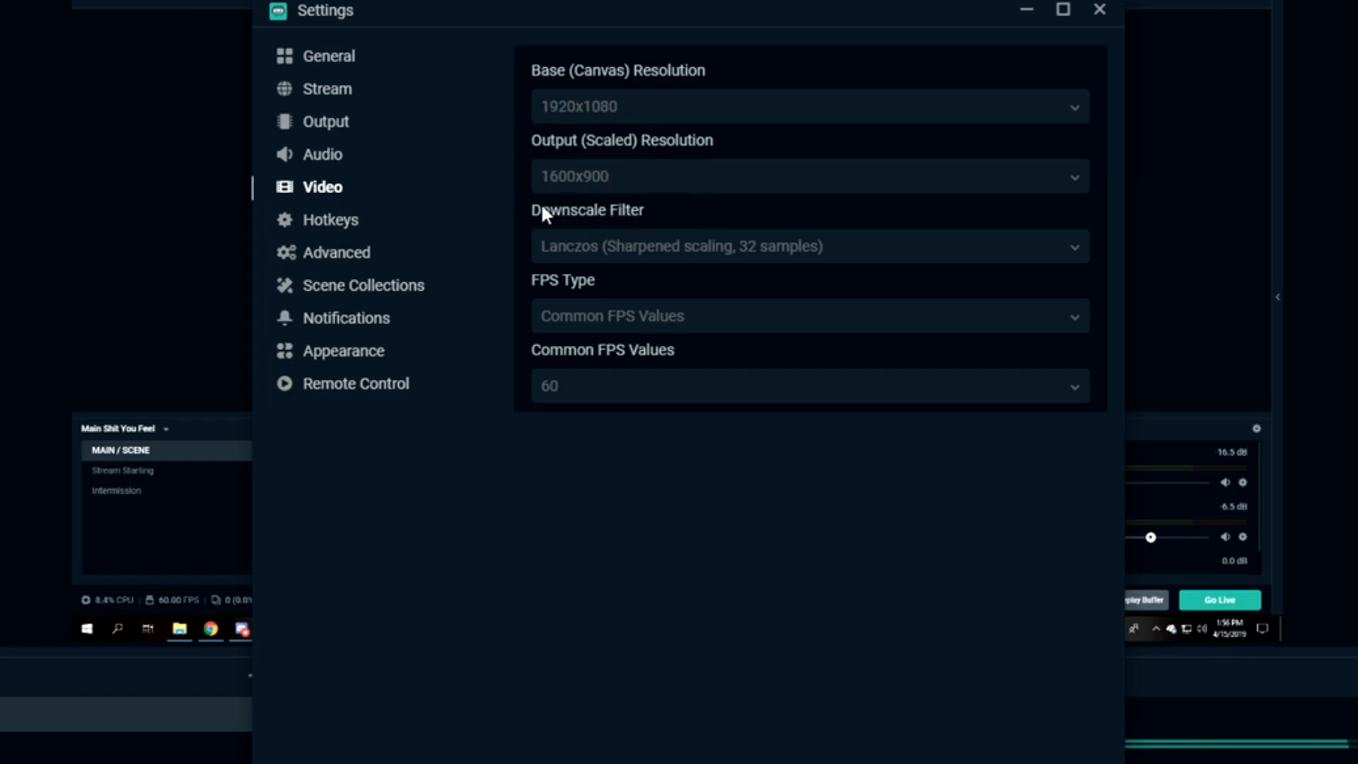
mouse_move(486, 270)
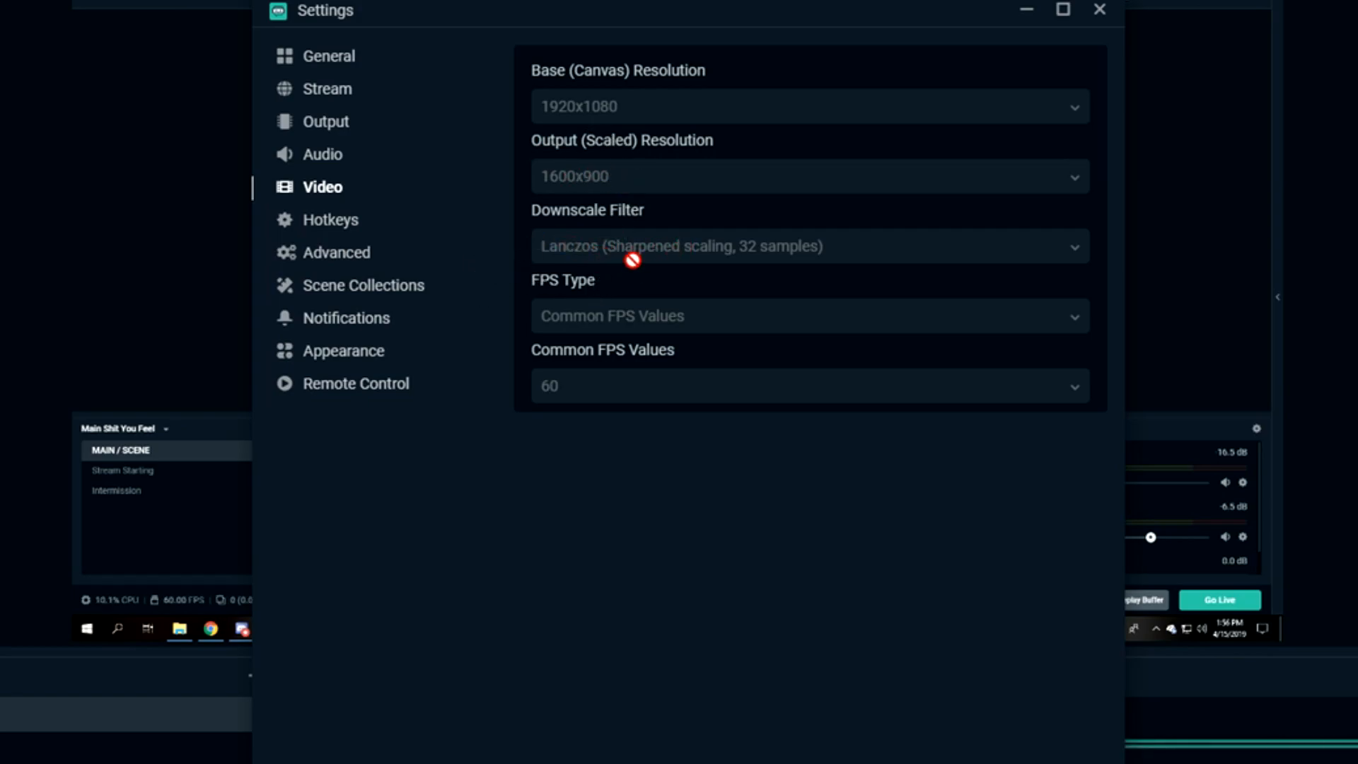
mouse_move(546, 315)
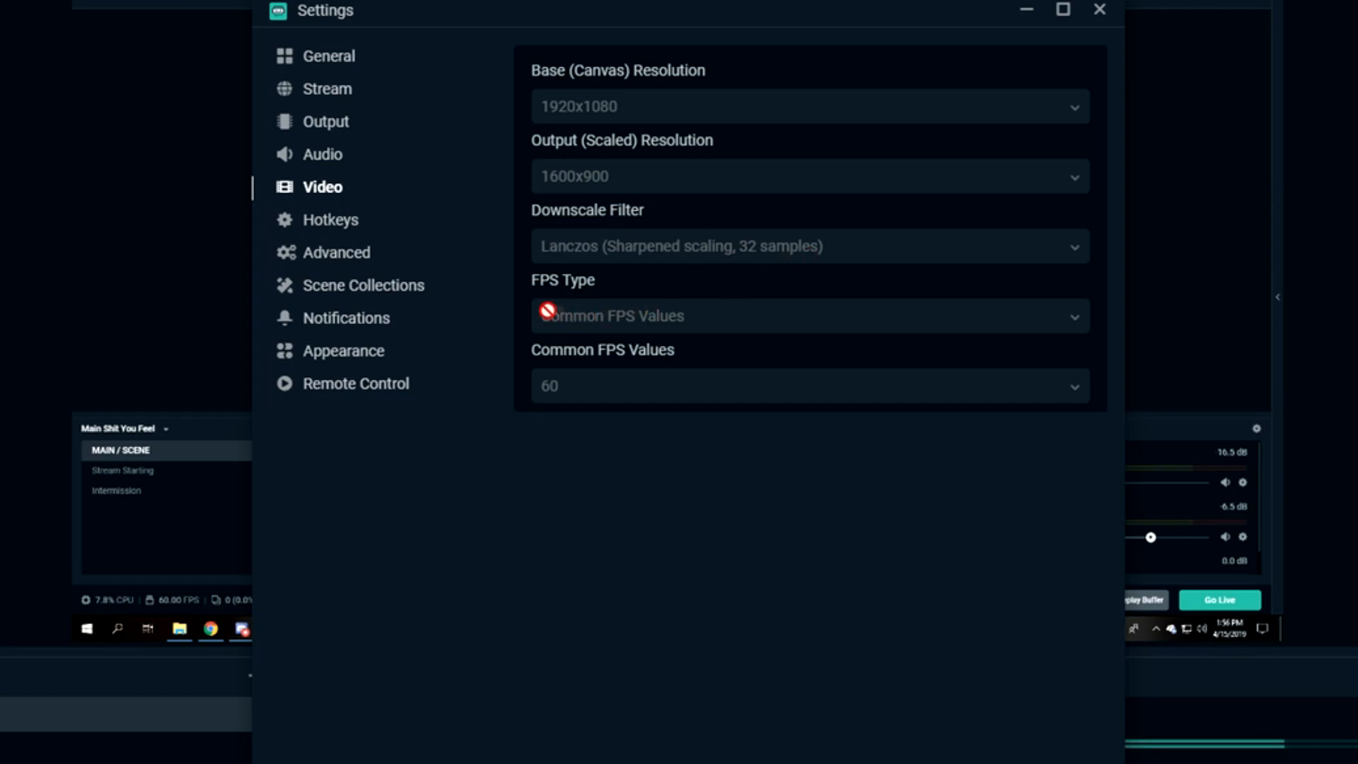
mouse_move(631, 319)
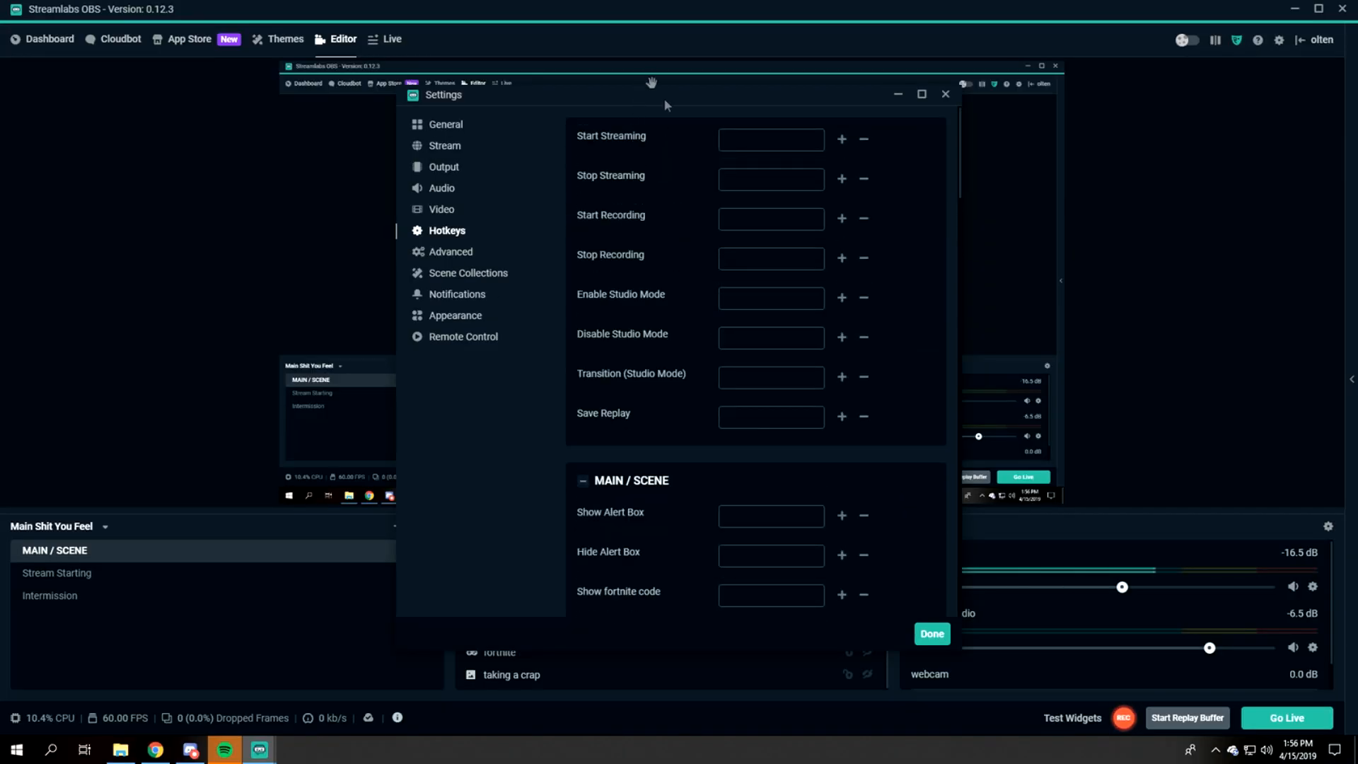
- Scroll through the streaming, recording, studio mode and scene hotkeys, leaving all unassigned
scroll(down, 3)
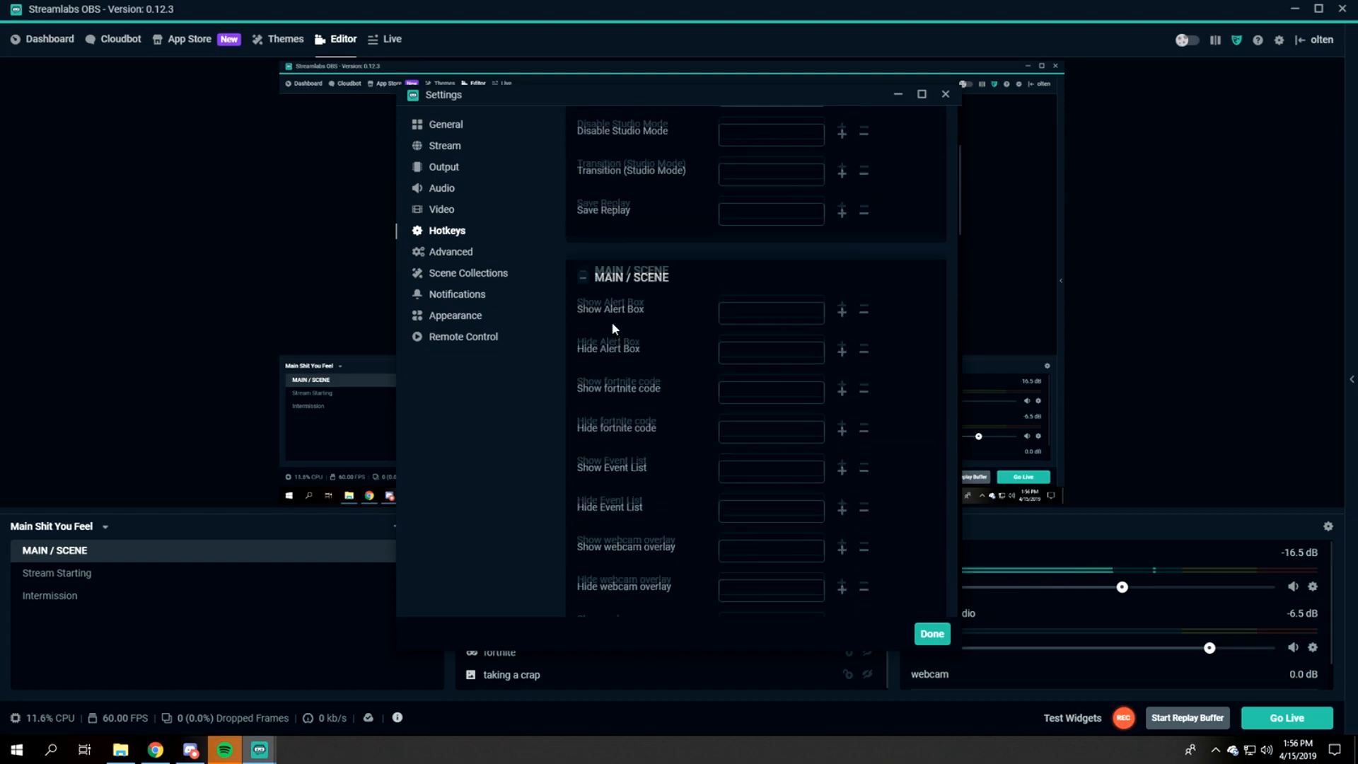
scroll(down, 3)
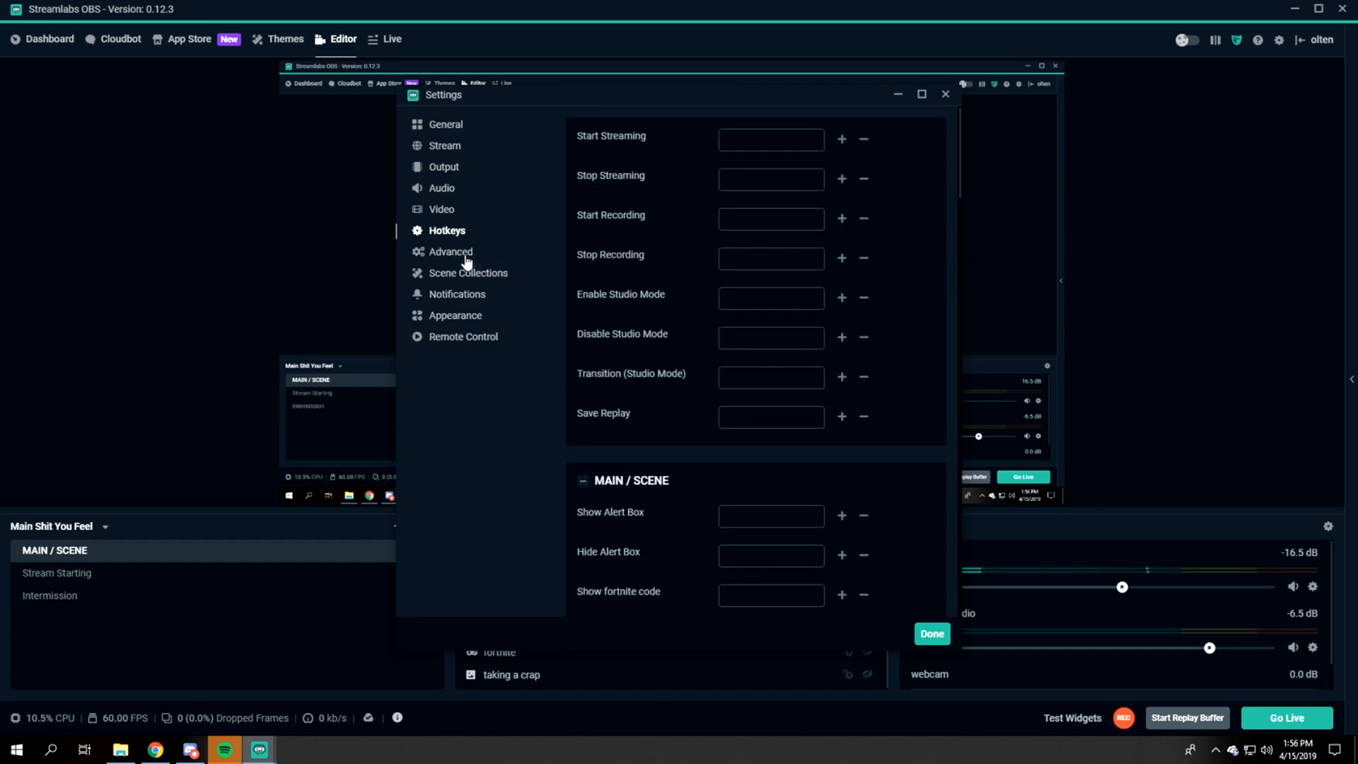
- Review Advanced: Normal priority, NV12, 601 color space, Full range, Force GPU, then audio monitoring and recording naming
click(451, 251)
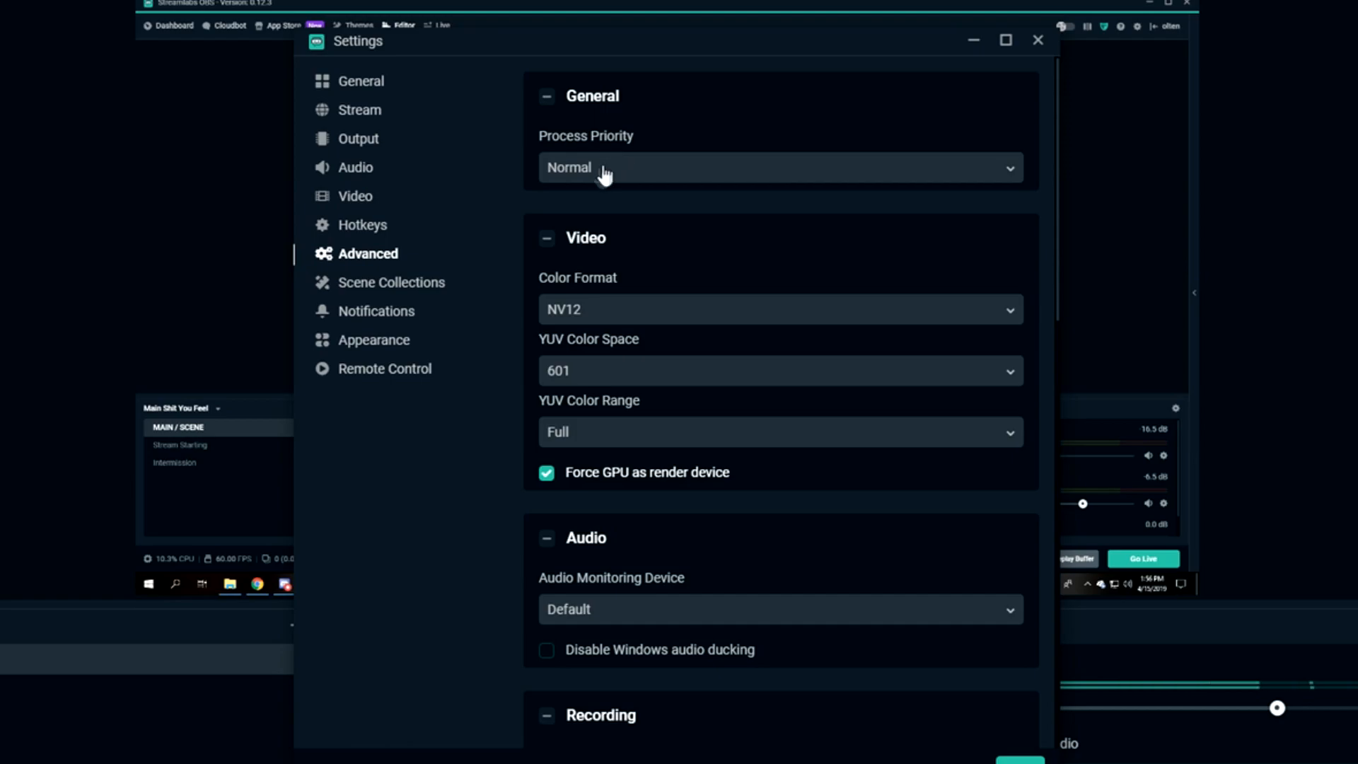
mouse_move(568, 191)
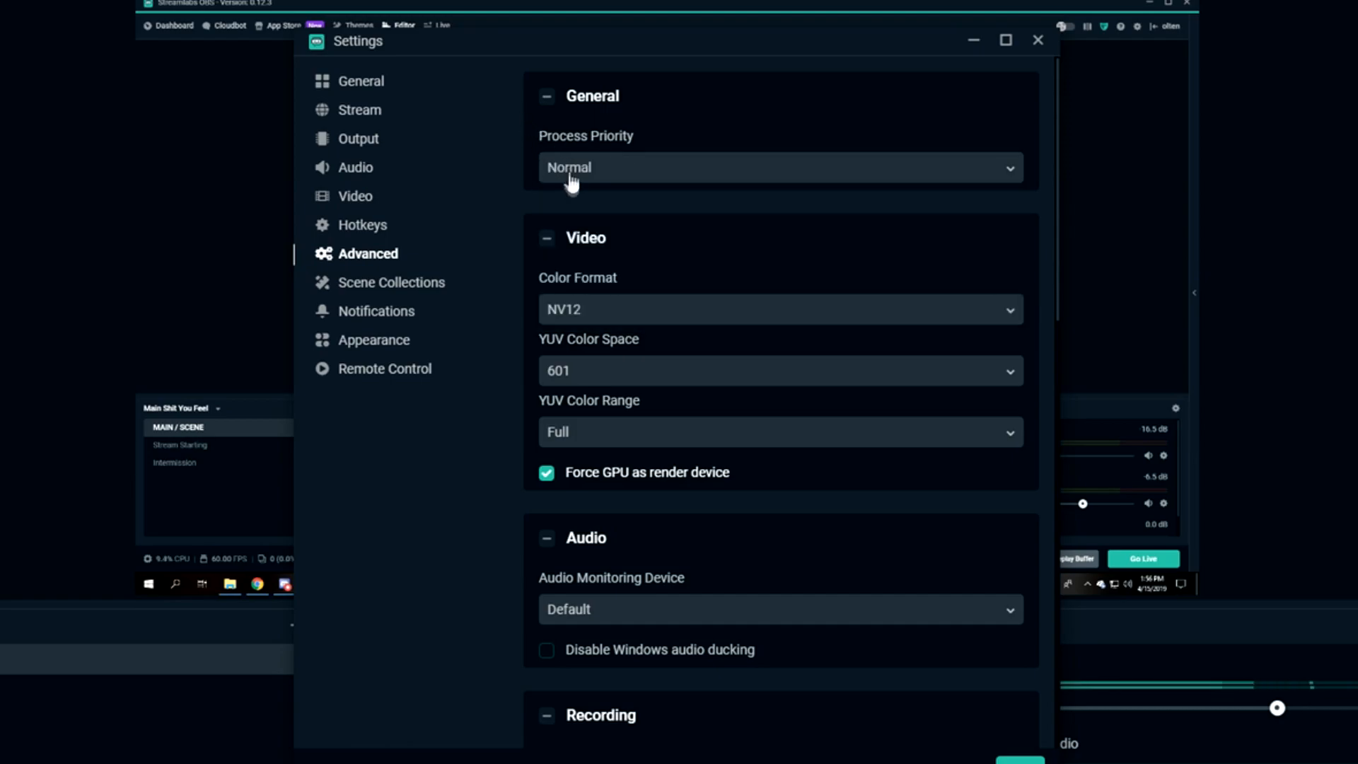
mouse_move(524, 161)
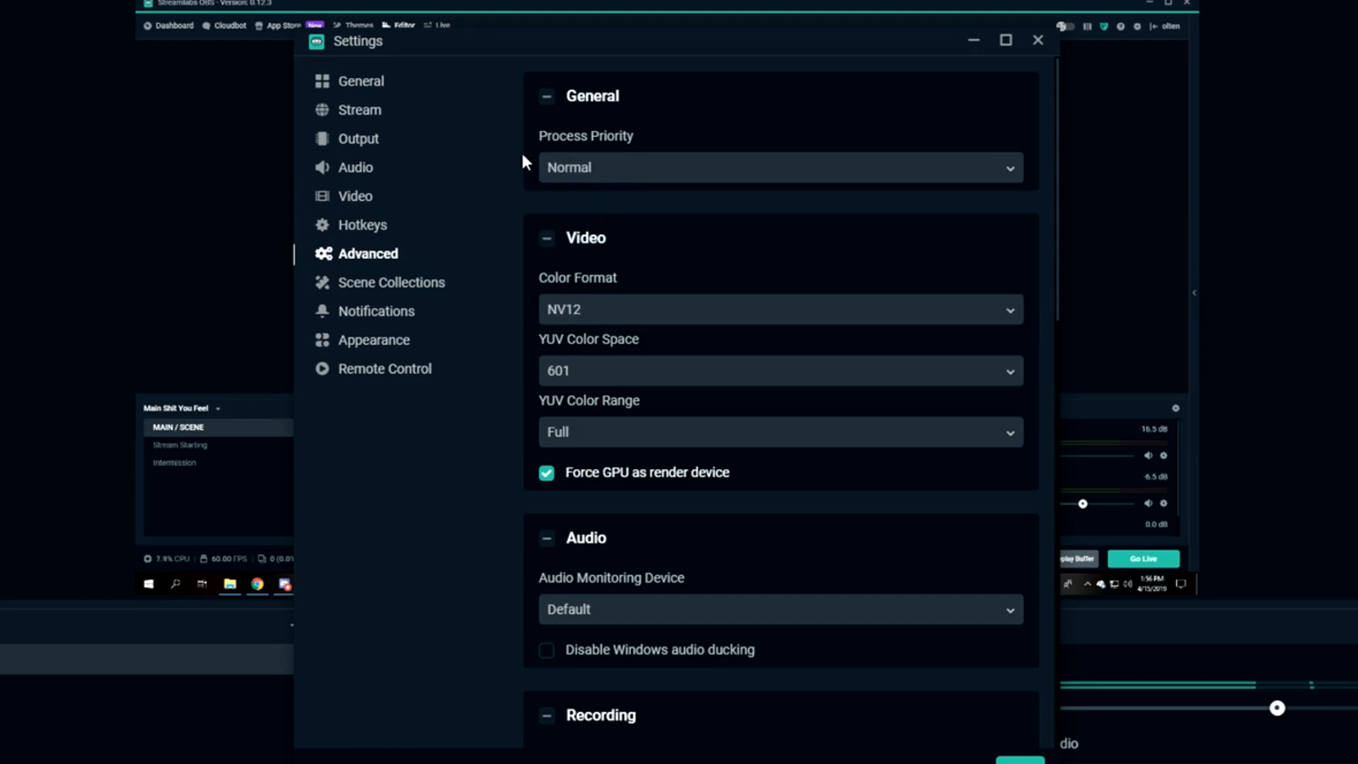
mouse_move(538, 257)
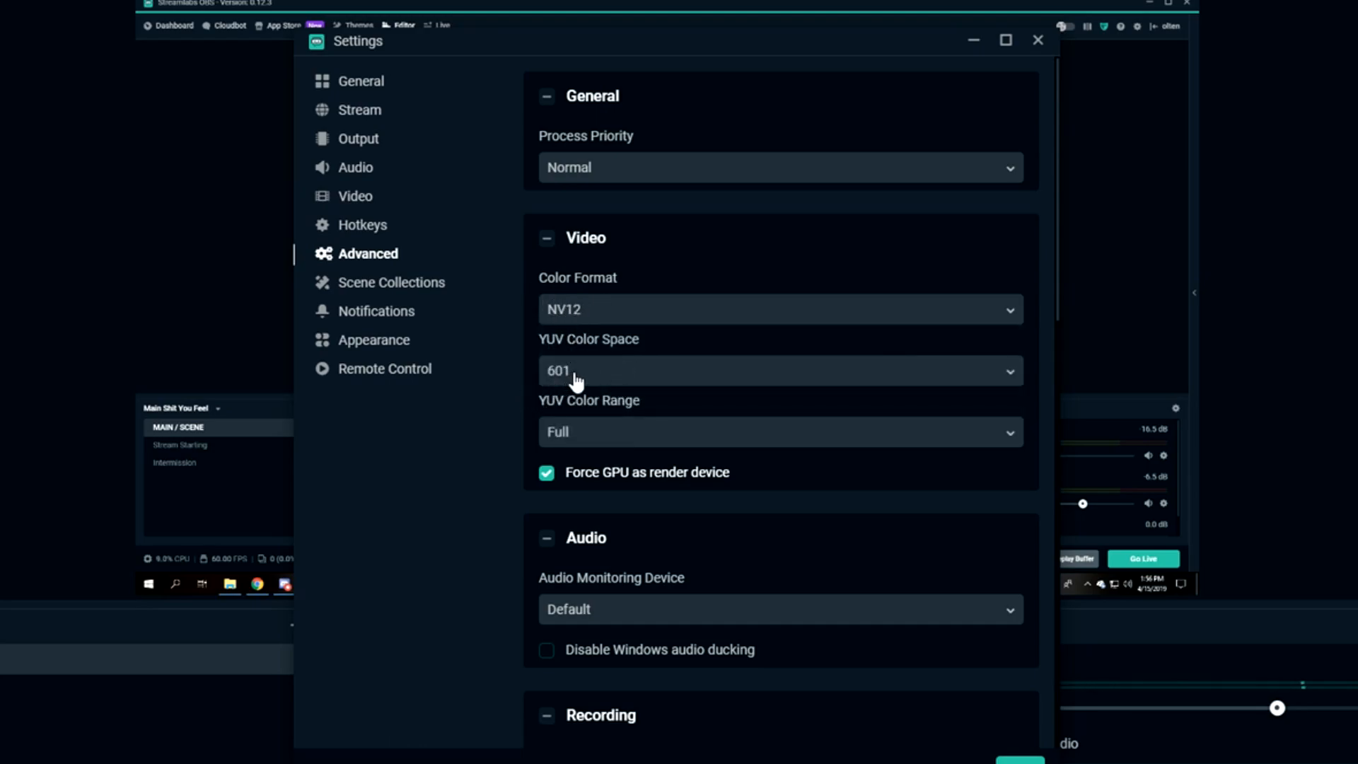
mouse_move(619, 385)
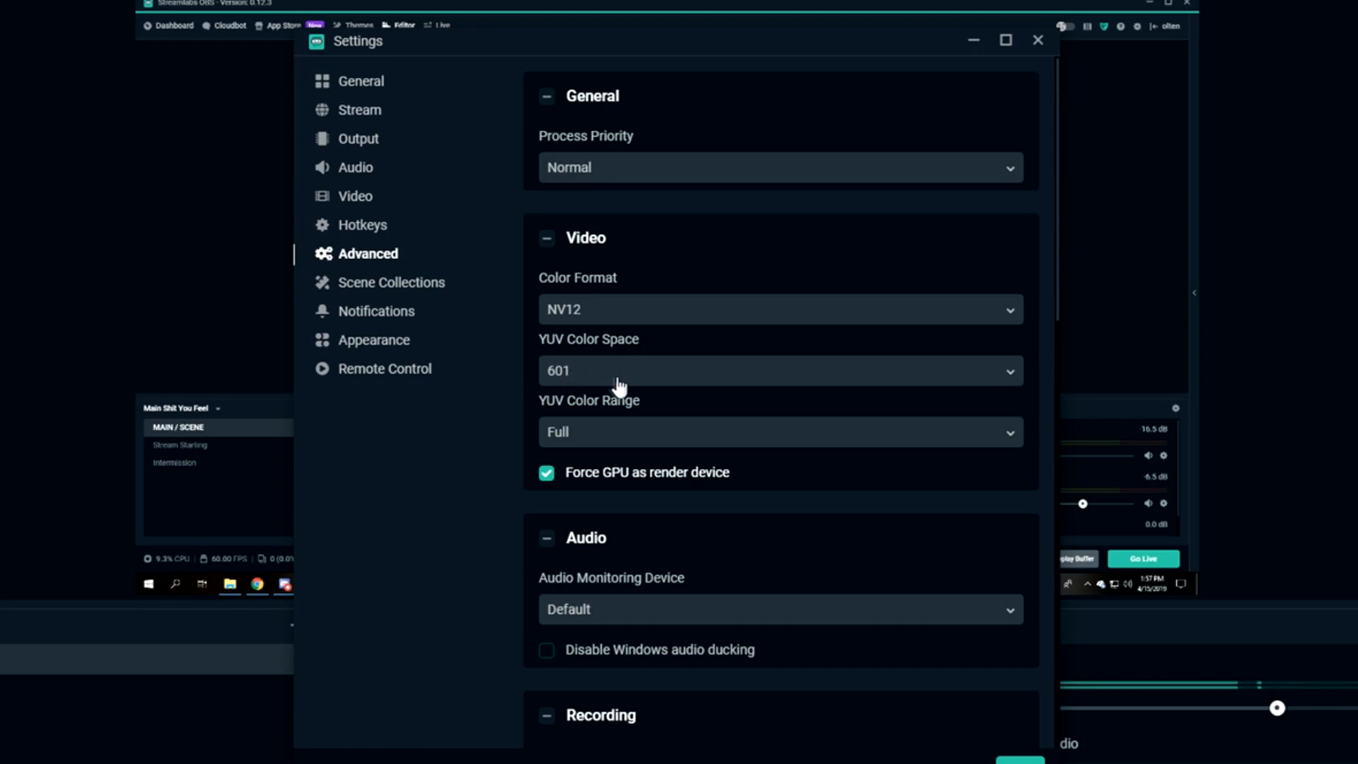
scroll(down, 3)
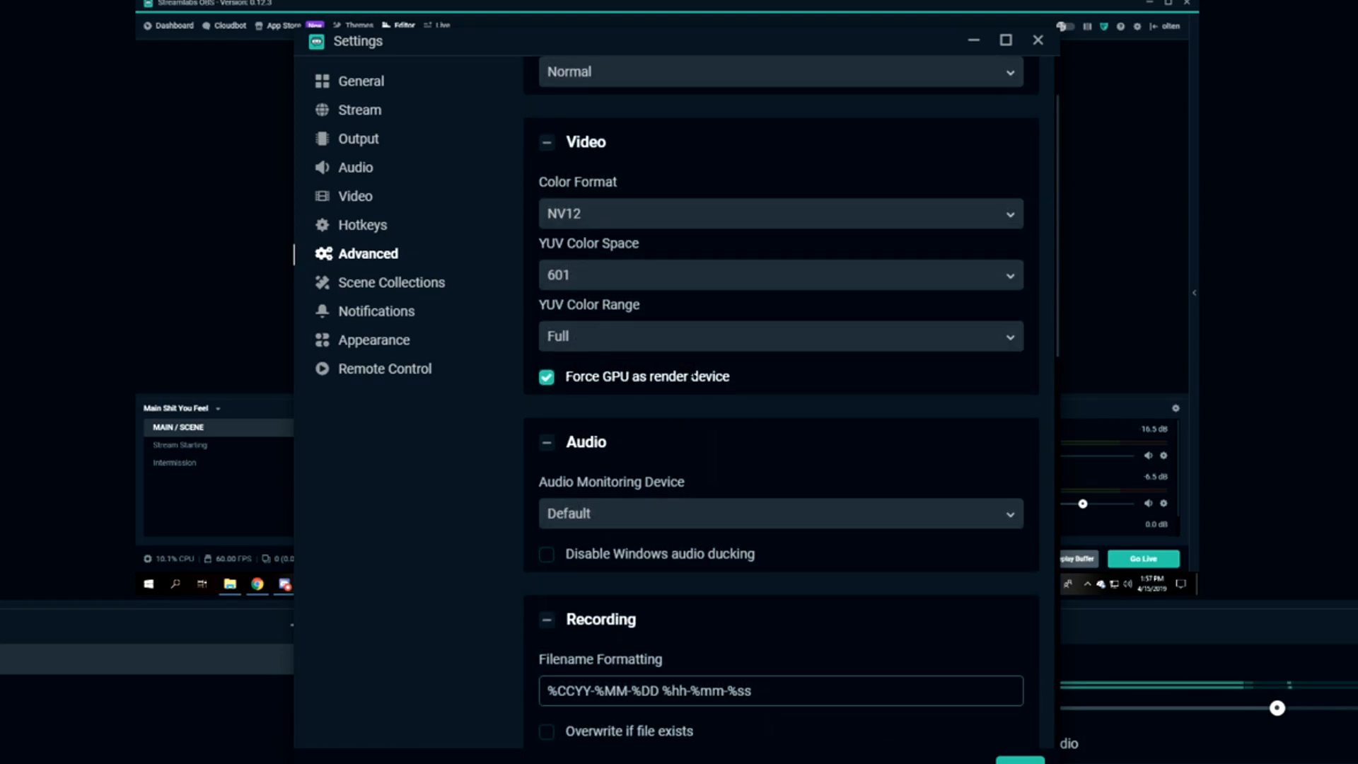
scroll(down, 3)
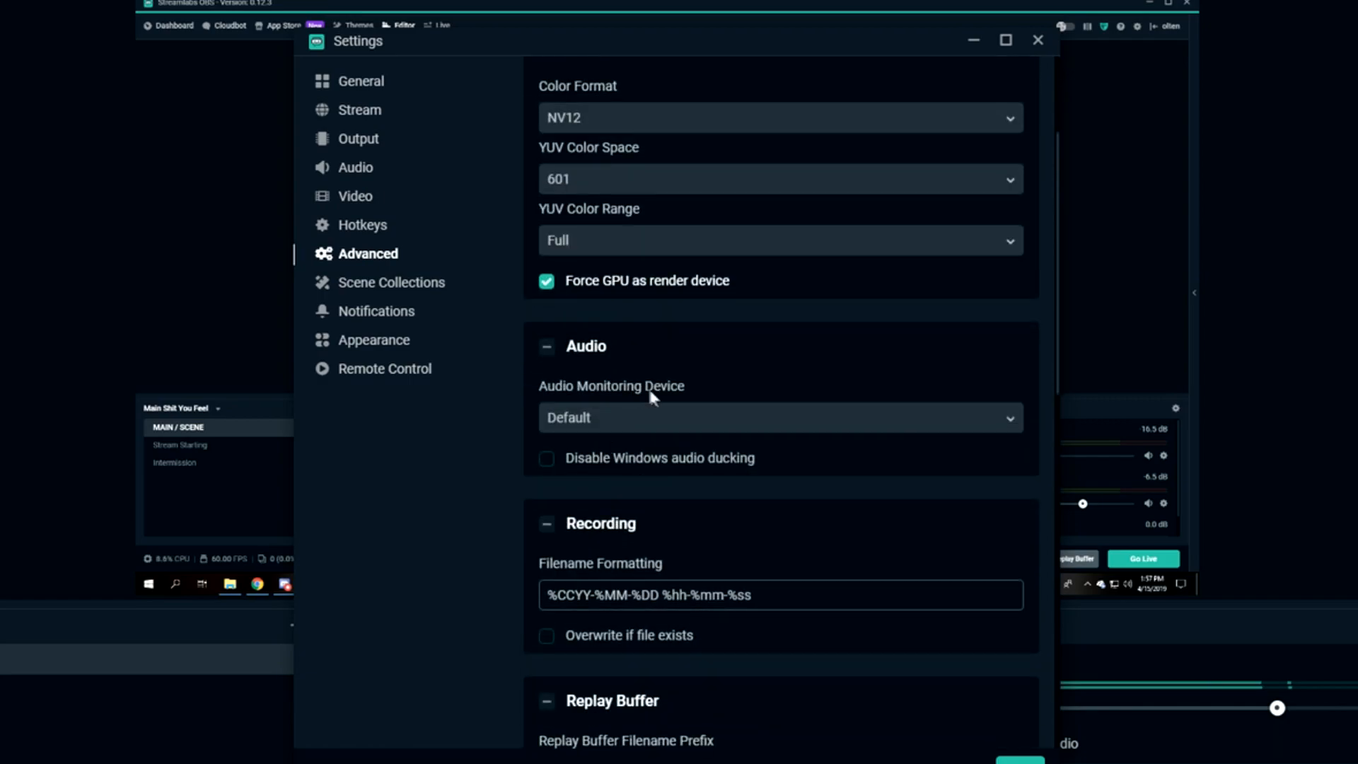
mouse_move(649, 486)
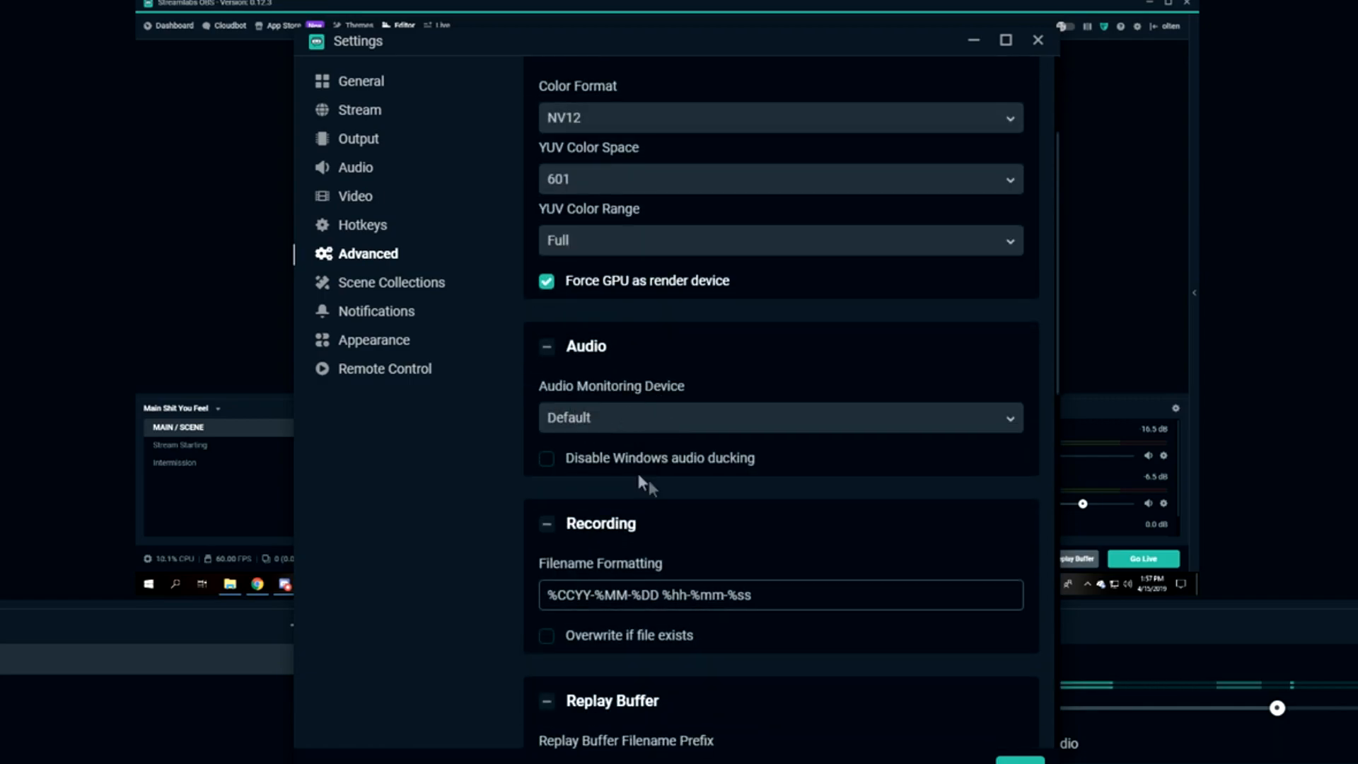
click(781, 419)
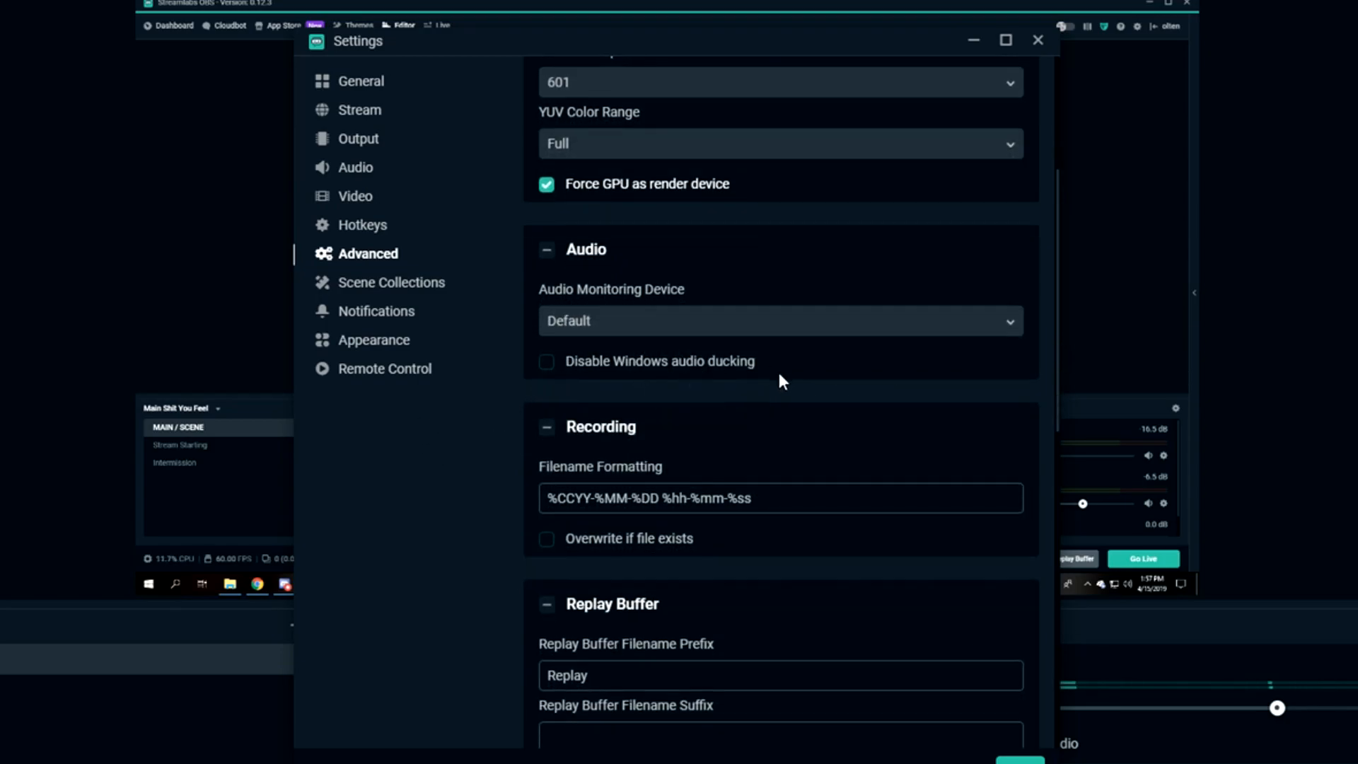
- Look through Scene Collections and Notifications, ending on the Remote Control page with its hidden QR code
click(391, 282)
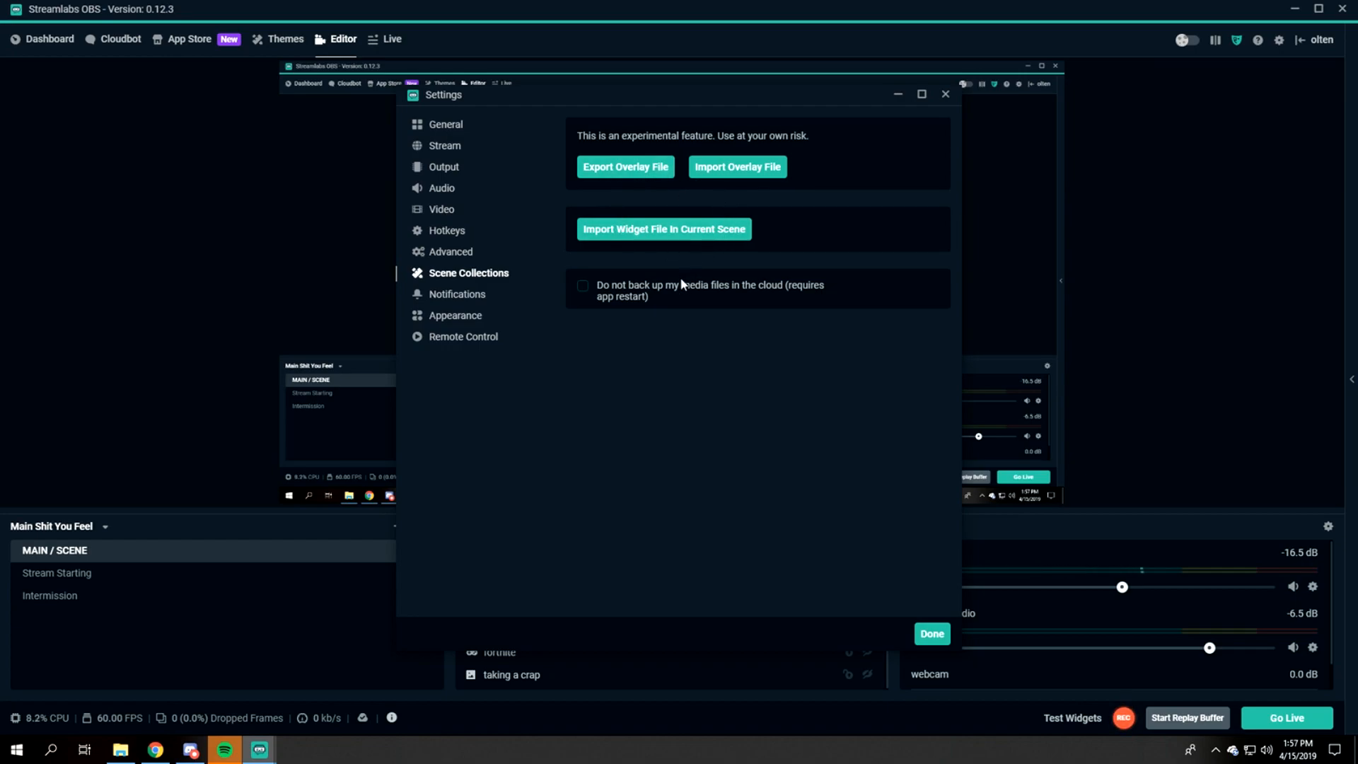
mouse_move(442, 307)
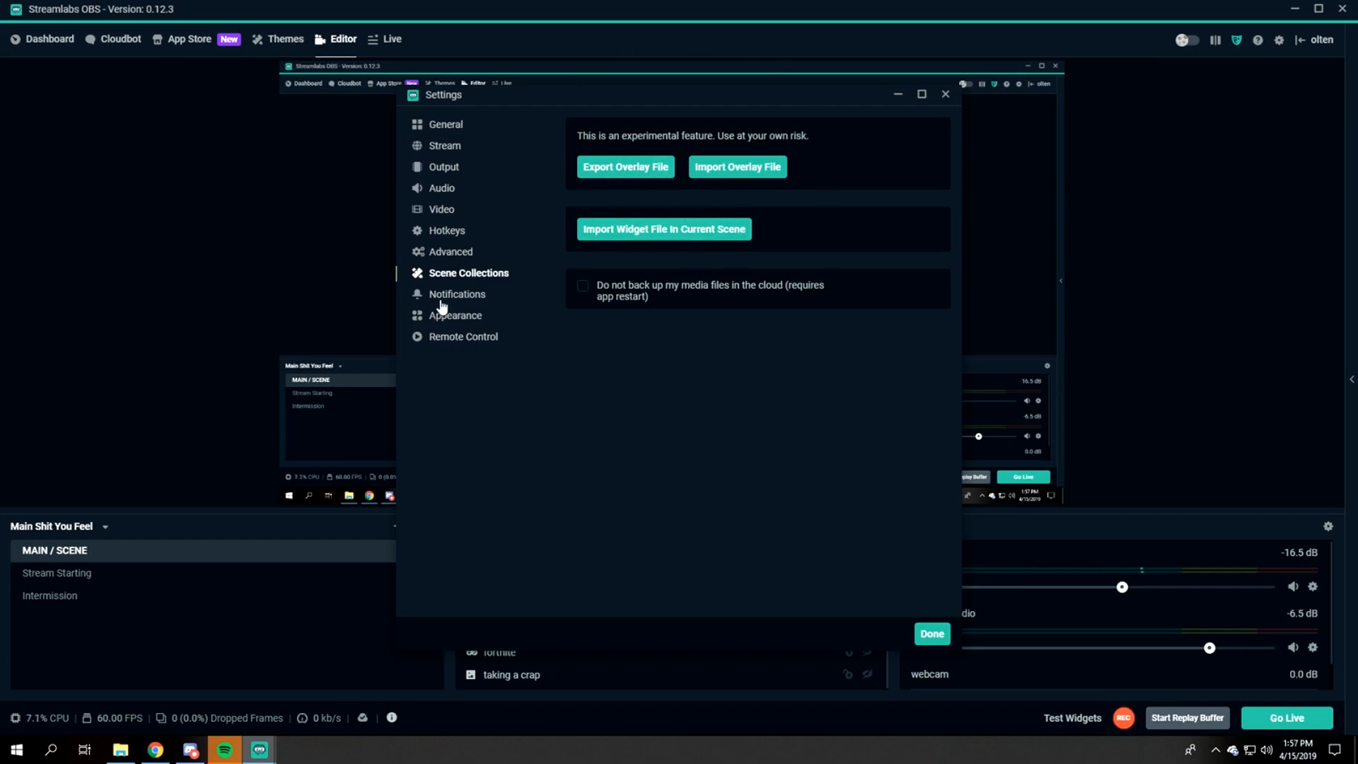
click(457, 294)
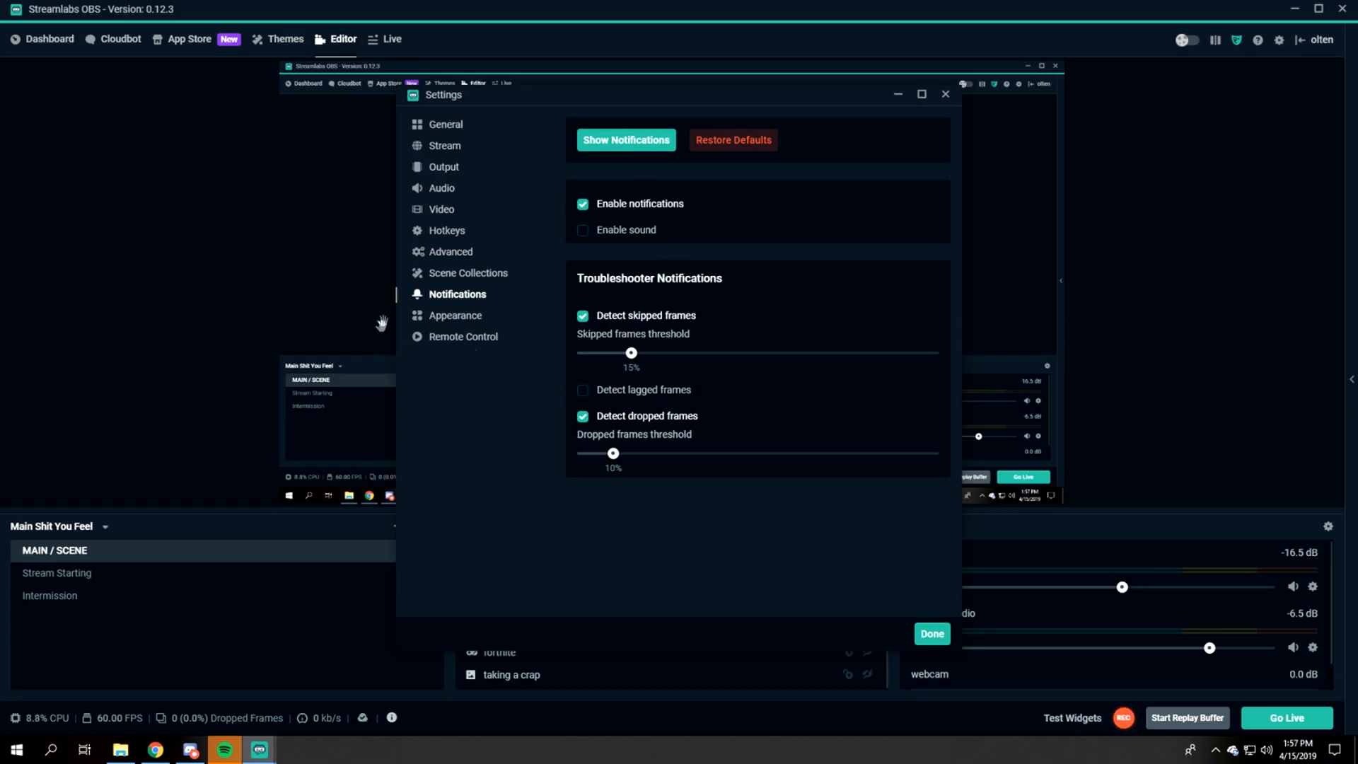
click(462, 337)
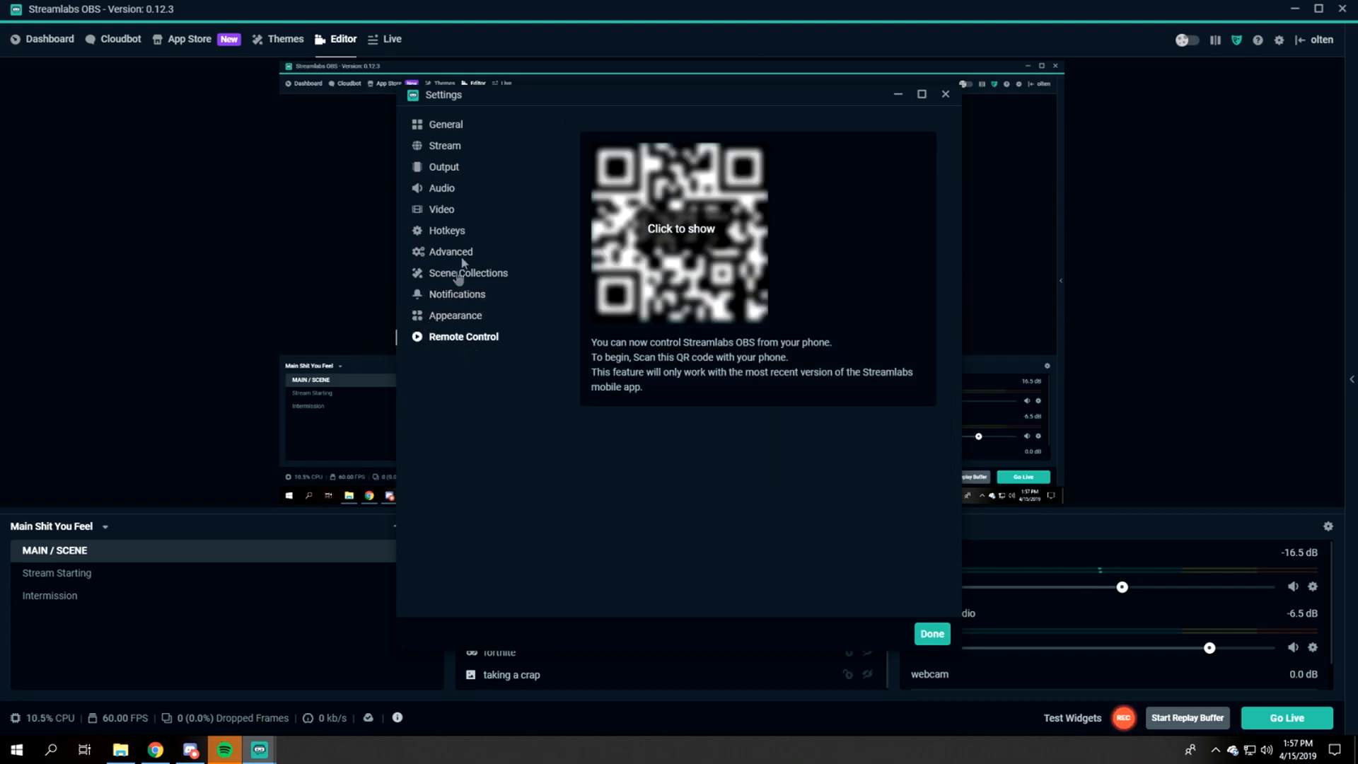